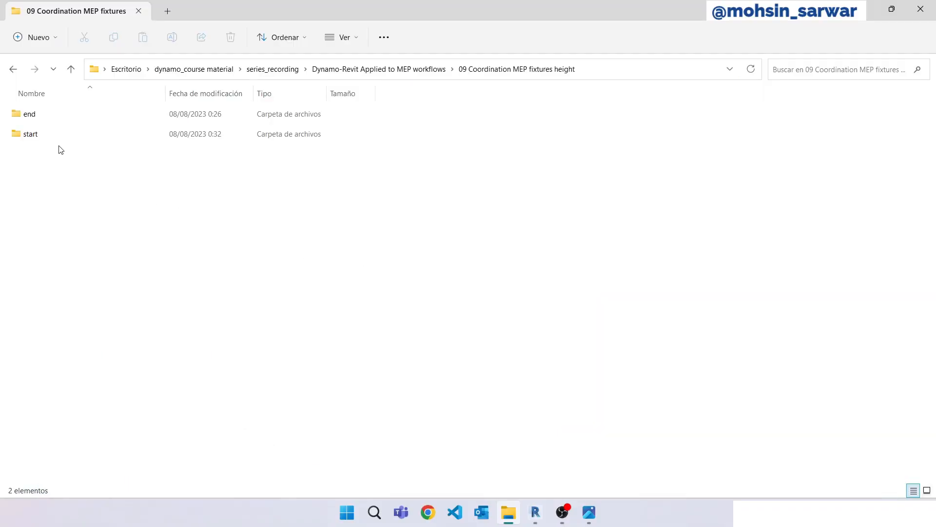
- Open the lesson's 'start' folder and bring up the Revit sample project
{"action": "double_click", "coordinate": [30, 133]}
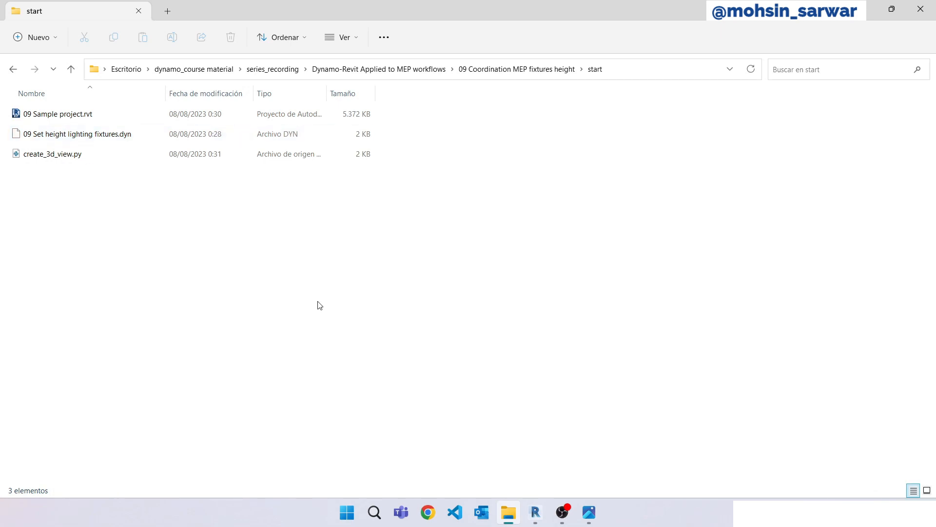
{"action": "left_click", "coordinate": [58, 114]}
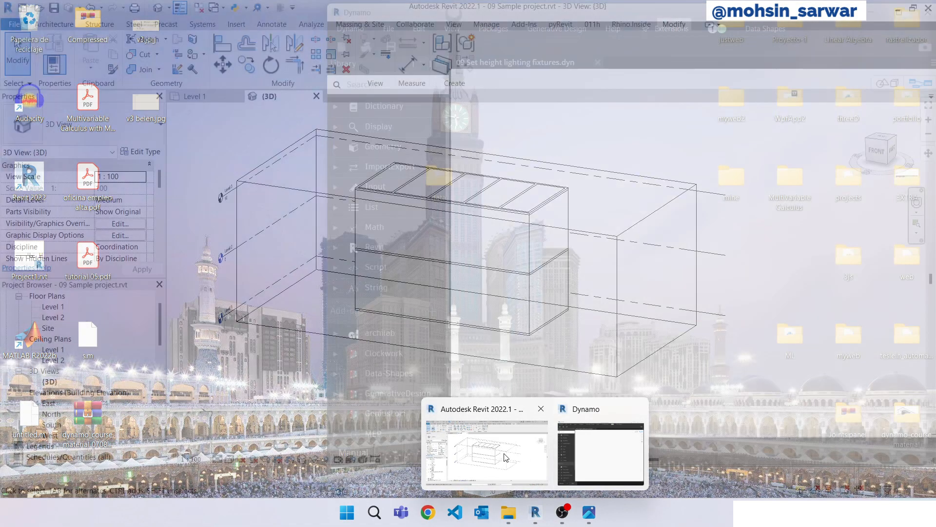
- Bring the Revit sample project with its downlights and ceilings to the foreground
{"action": "left_click", "coordinate": [505, 457]}
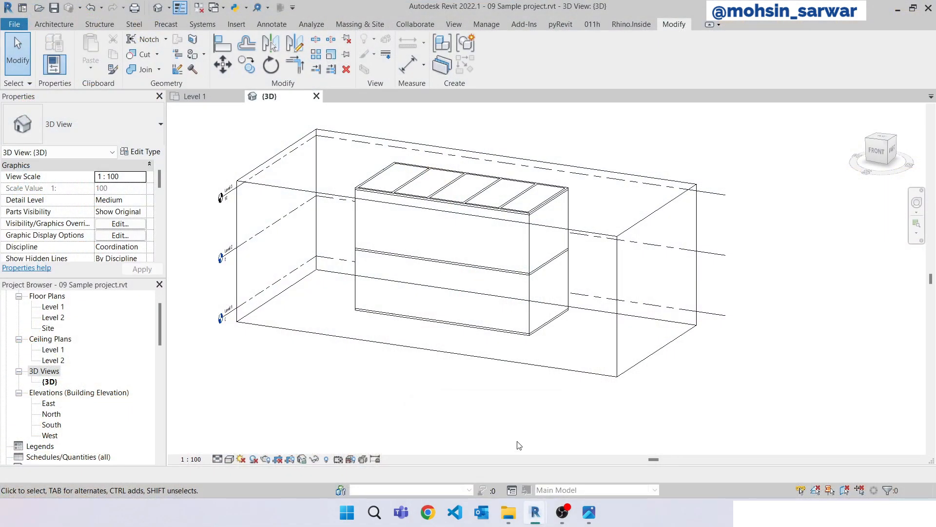
{"action": "mouse_move", "coordinate": [574, 330]}
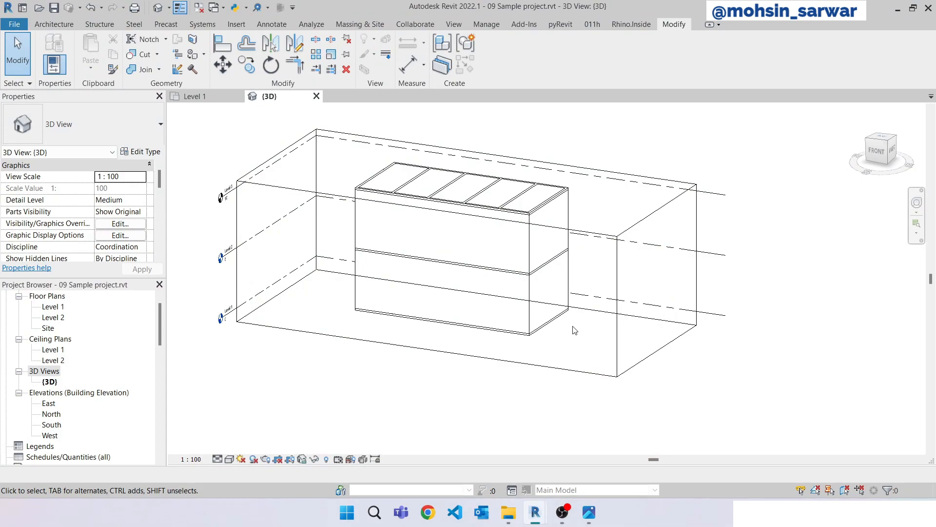
{"action": "mouse_move", "coordinate": [600, 347]}
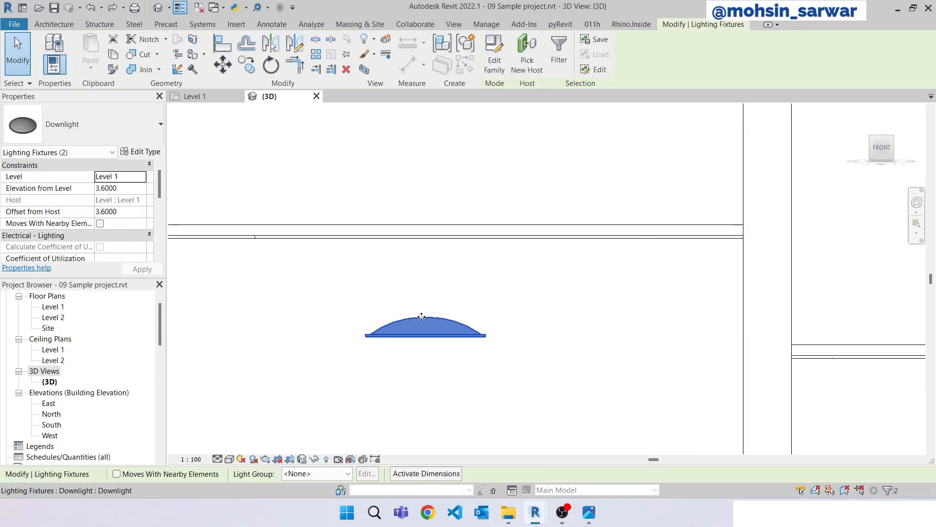
{"action": "mouse_move", "coordinate": [377, 253]}
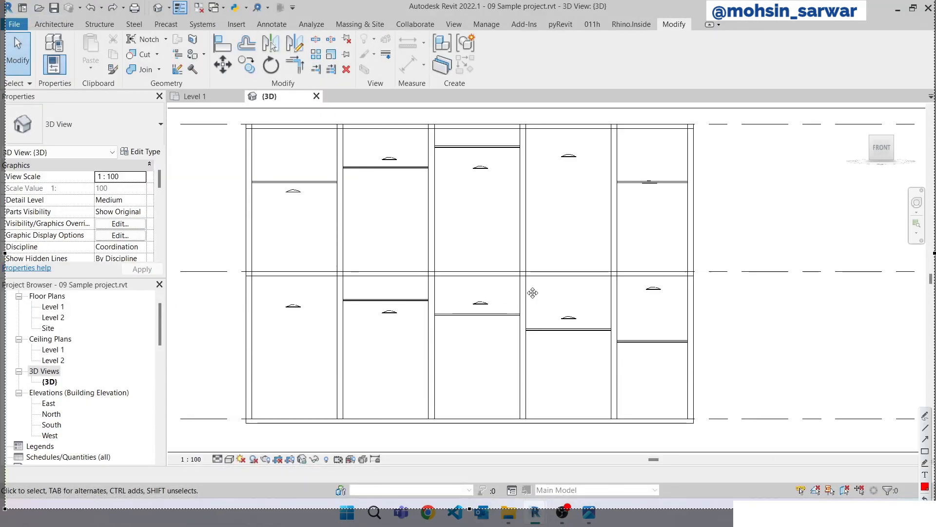
{"action": "mouse_move", "coordinate": [537, 174]}
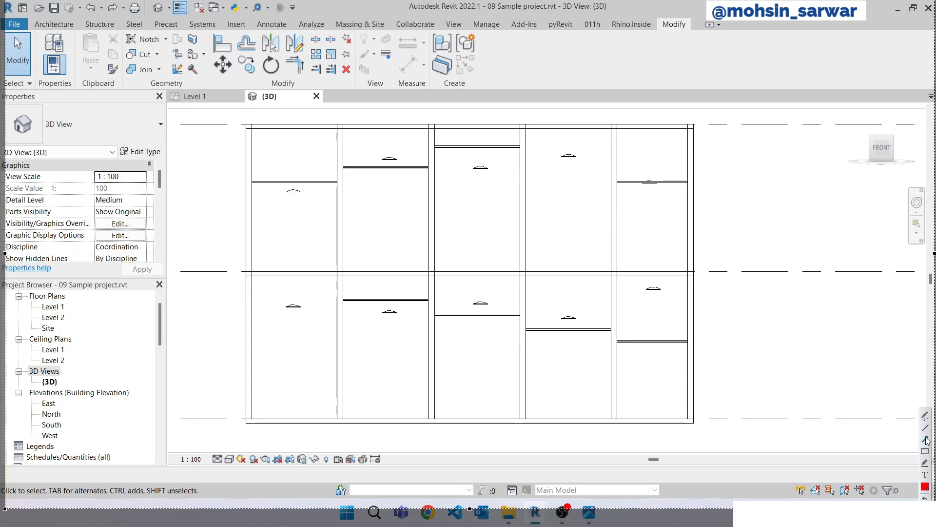
{"action": "mouse_move", "coordinate": [492, 171]}
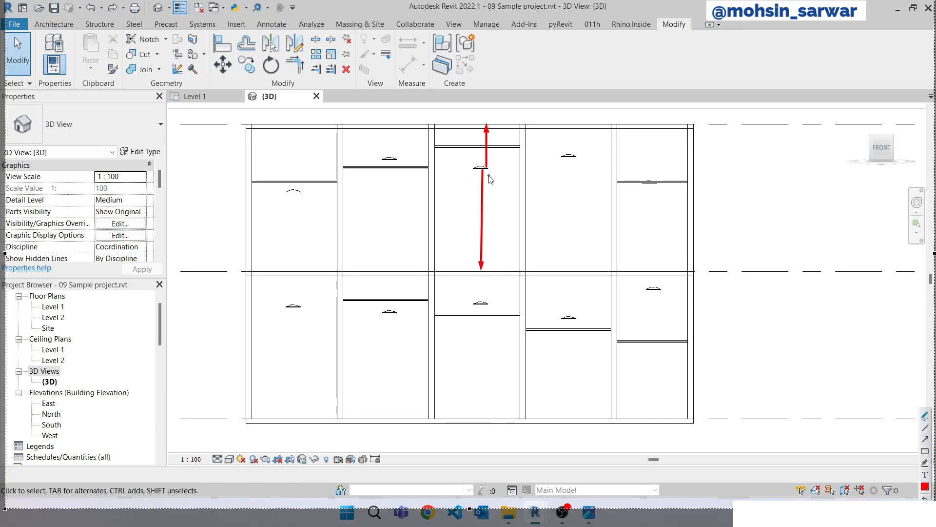
{"action": "mouse_move", "coordinate": [495, 176]}
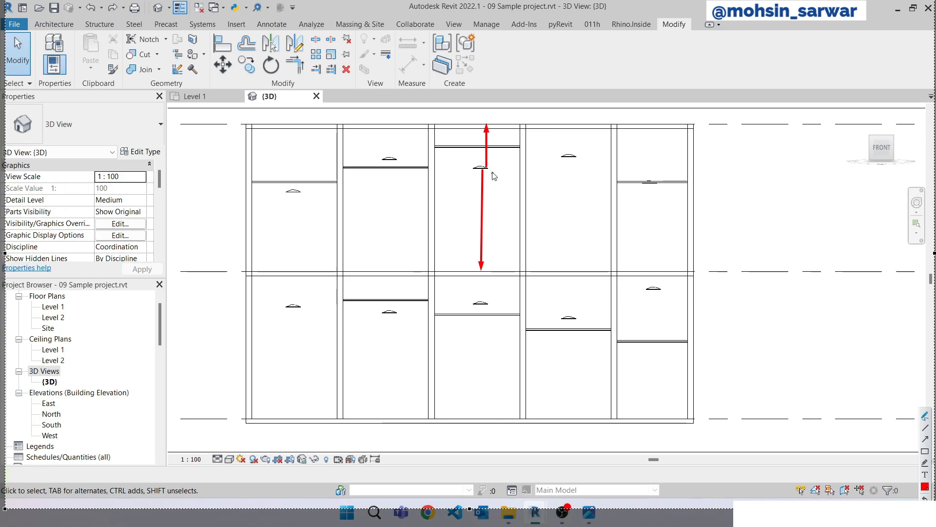
{"action": "mouse_move", "coordinate": [489, 150]}
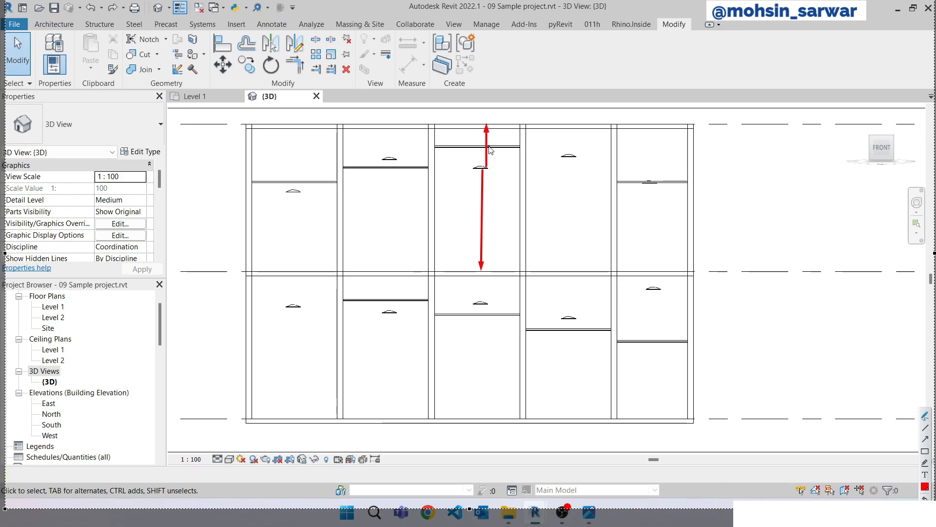
{"action": "mouse_move", "coordinate": [486, 149]}
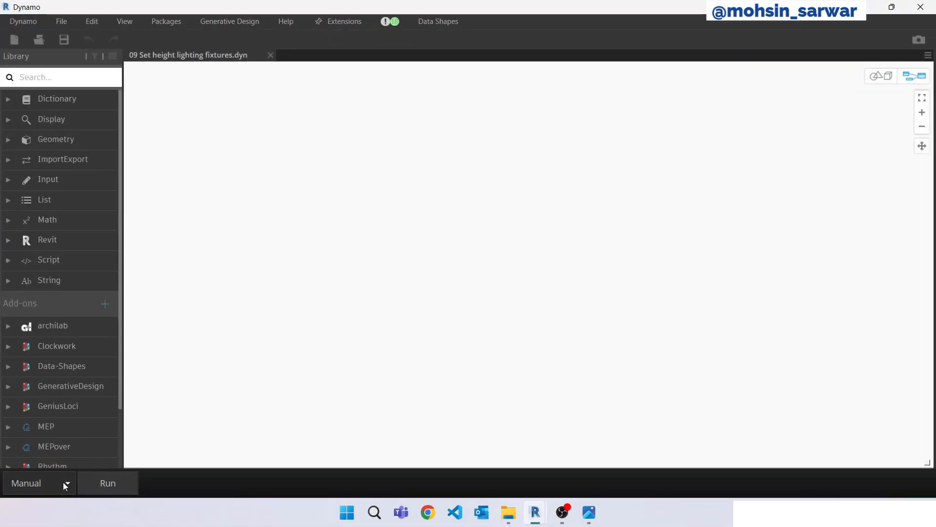
- Set Manual run mode and add a Select Model Elements node holding the downlights
{"action": "left_click", "coordinate": [39, 482]}
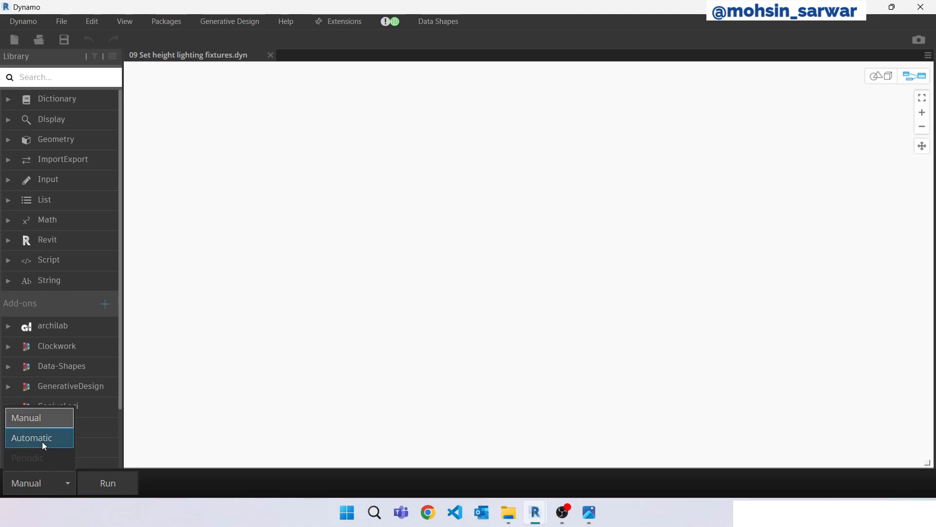
{"action": "left_click", "coordinate": [234, 262]}
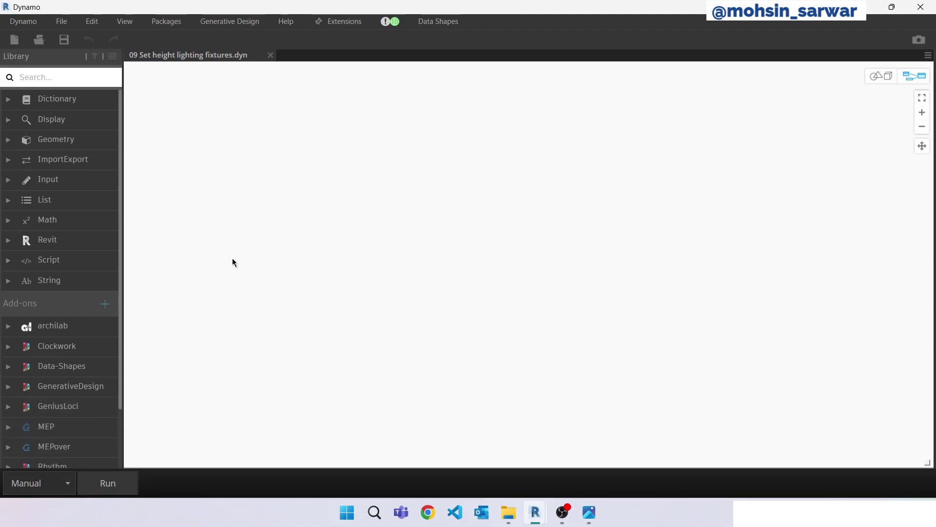
{"action": "type", "text": "sele"}
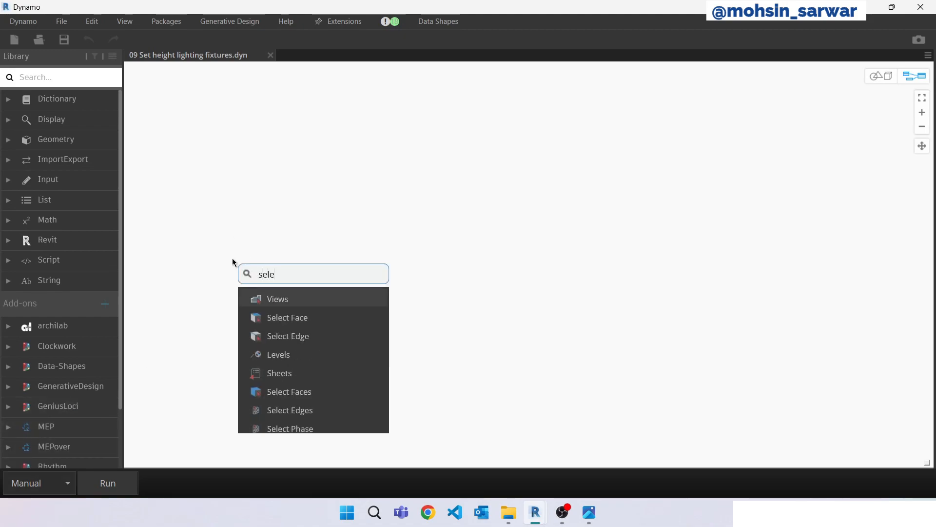
{"action": "type", "text": "ct"}
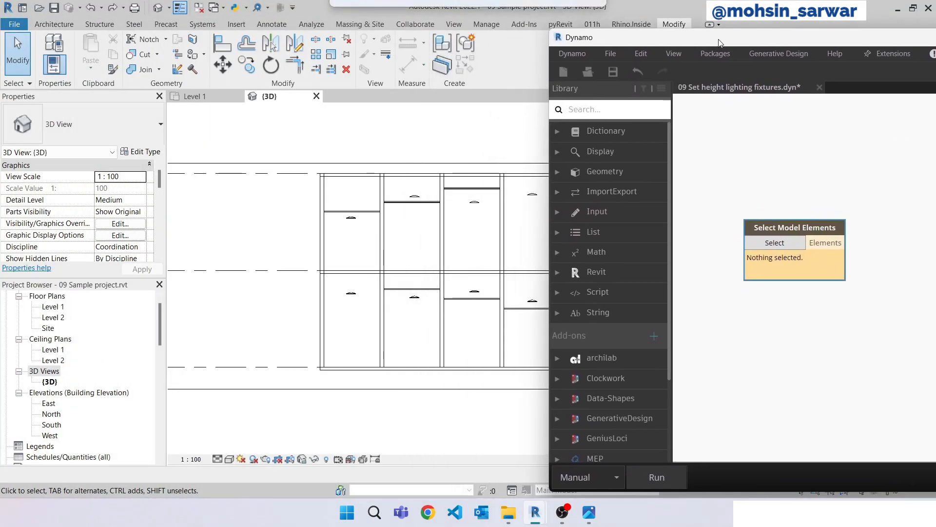
{"action": "left_click", "coordinate": [414, 196]}
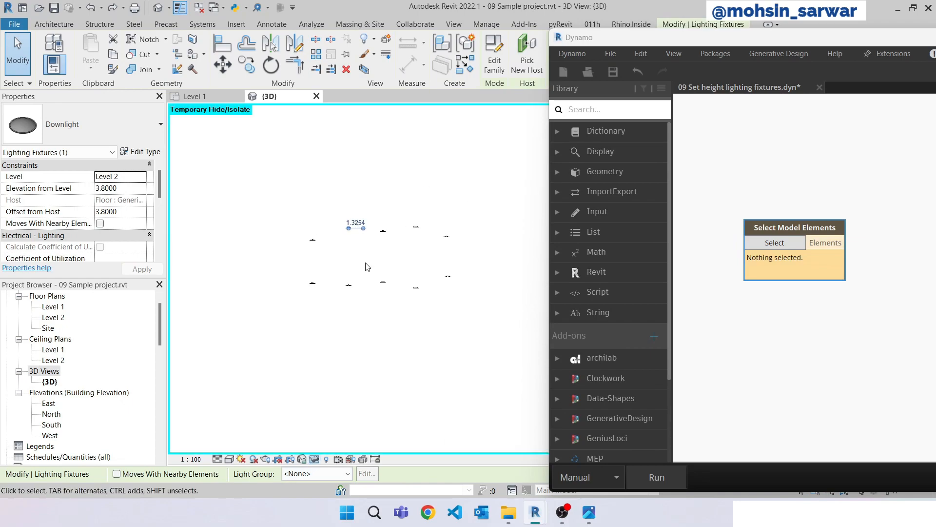
{"action": "left_click", "coordinate": [775, 243]}
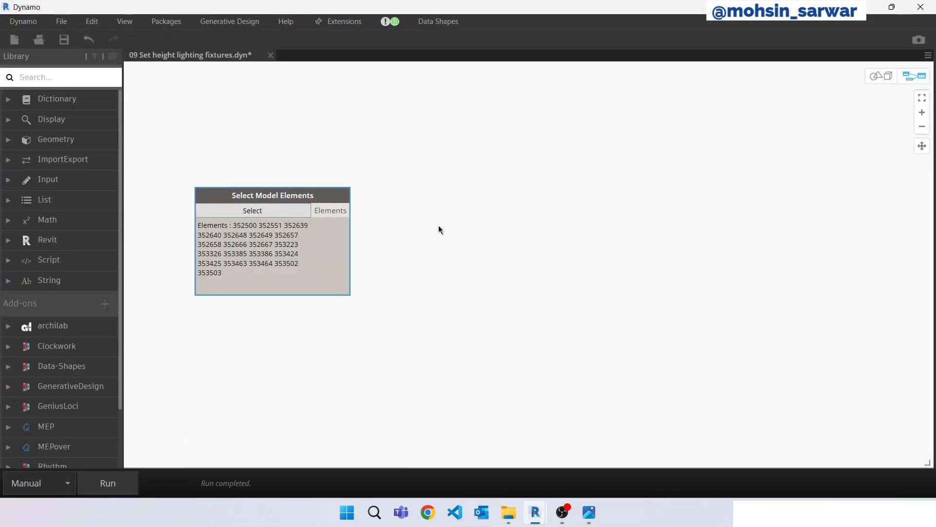
- Add Element.GetLocation and search for the RayBounce node, checking package options
{"action": "type", "text": "g"}
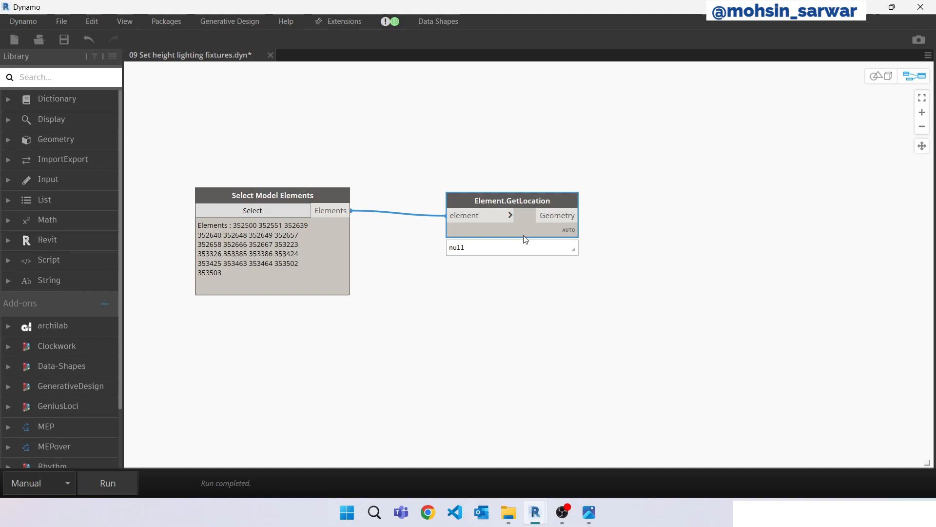
{"action": "right_click", "coordinate": [635, 300]}
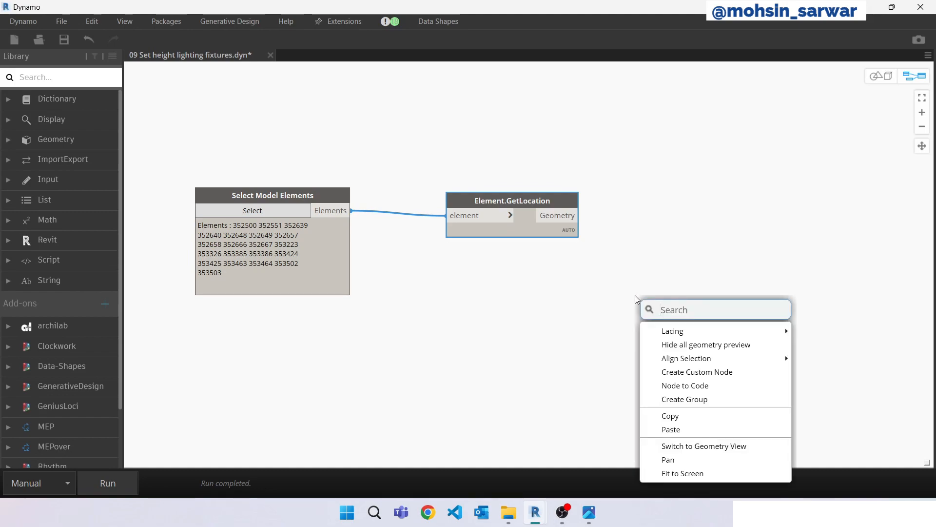
{"action": "type", "text": "raybou"}
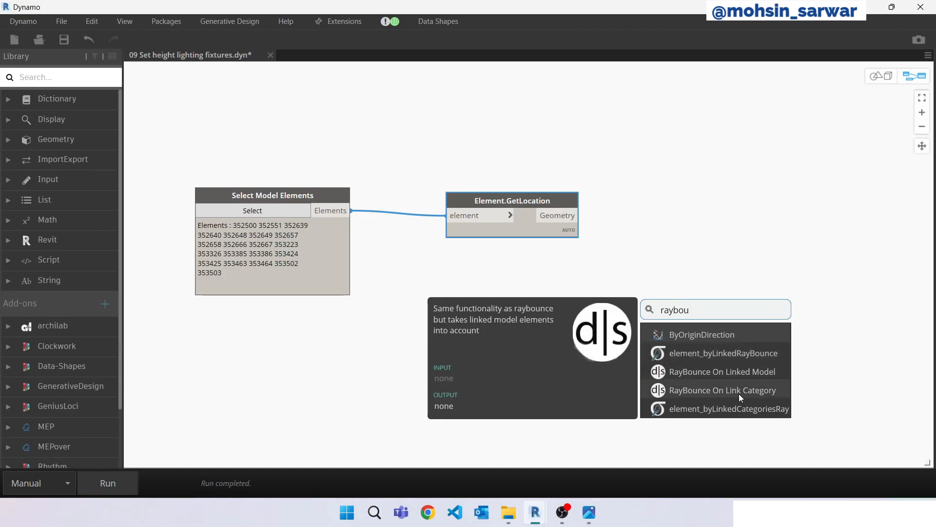
{"action": "mouse_move", "coordinate": [729, 396]}
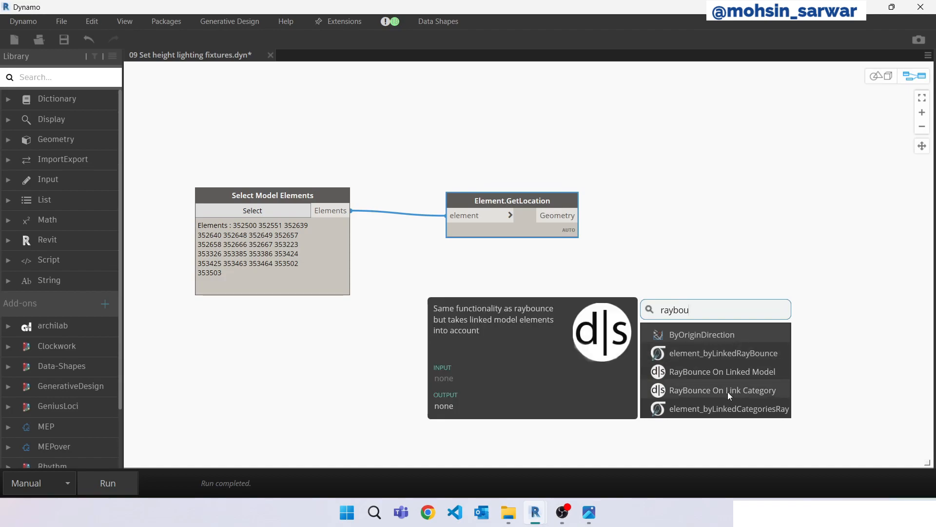
{"action": "mouse_move", "coordinate": [73, 377]}
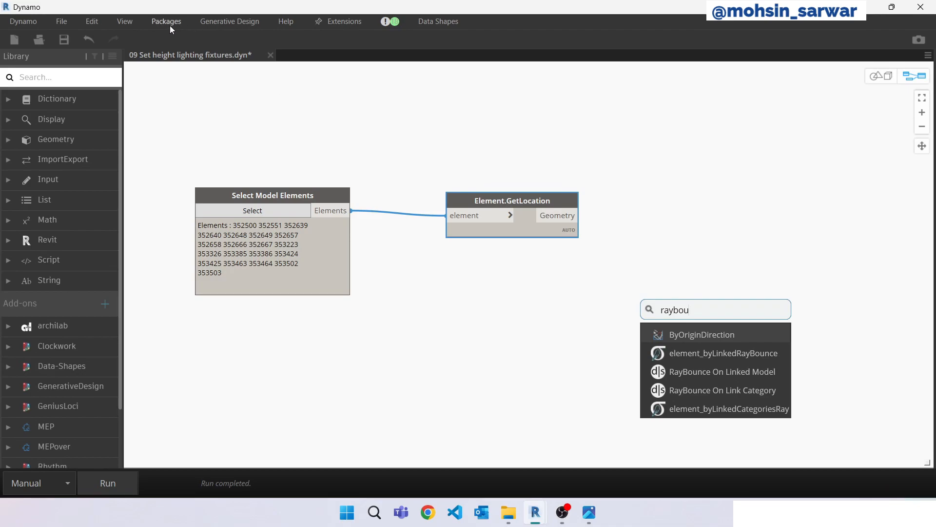
{"action": "left_click", "coordinate": [166, 21]}
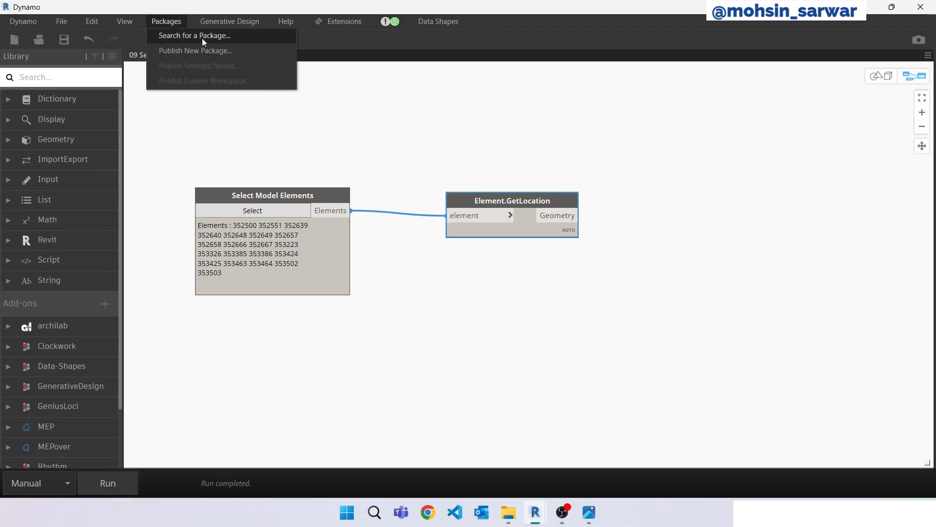
{"action": "left_click", "coordinate": [257, 346]}
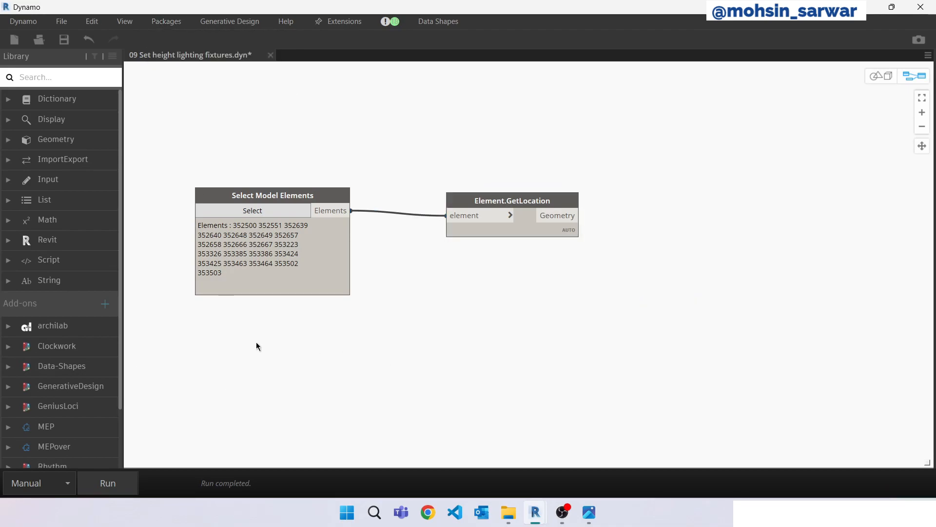
- Add the RayBounce On Link Category node and an empty Python Script node
{"action": "right_click", "coordinate": [584, 283]}
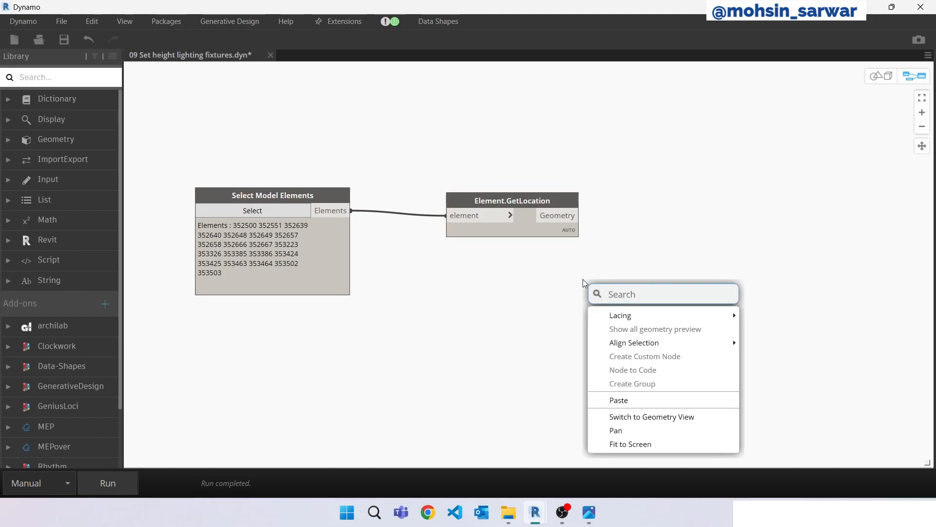
{"action": "type", "text": "raybo"}
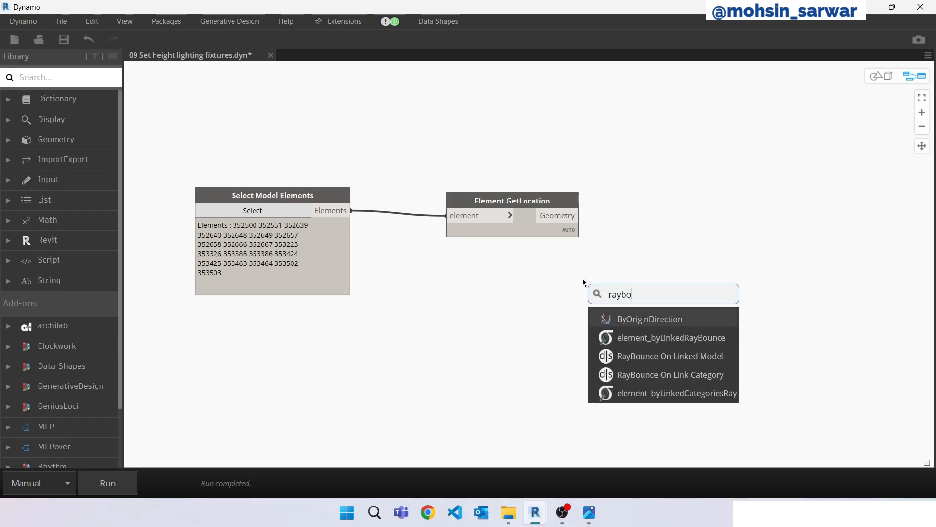
{"action": "left_click", "coordinate": [671, 374]}
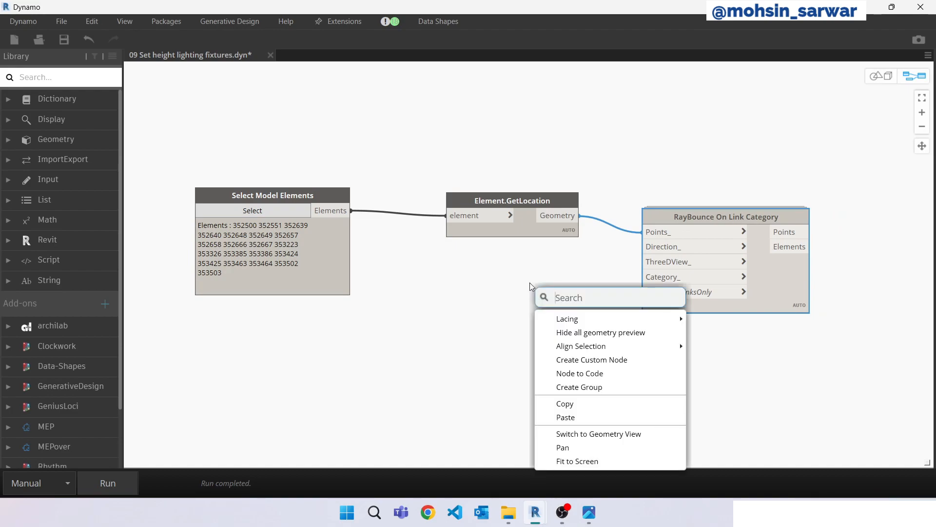
{"action": "type", "text": "py"}
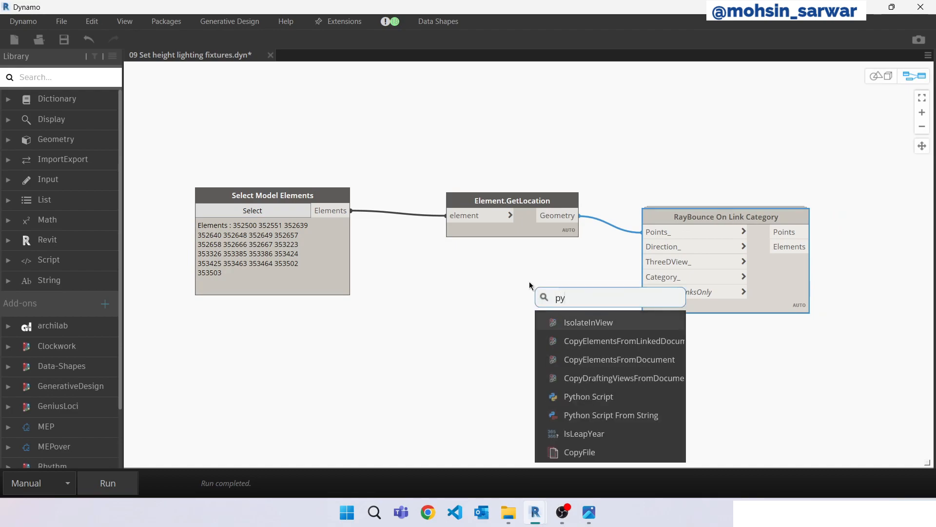
{"action": "left_click", "coordinate": [588, 397]}
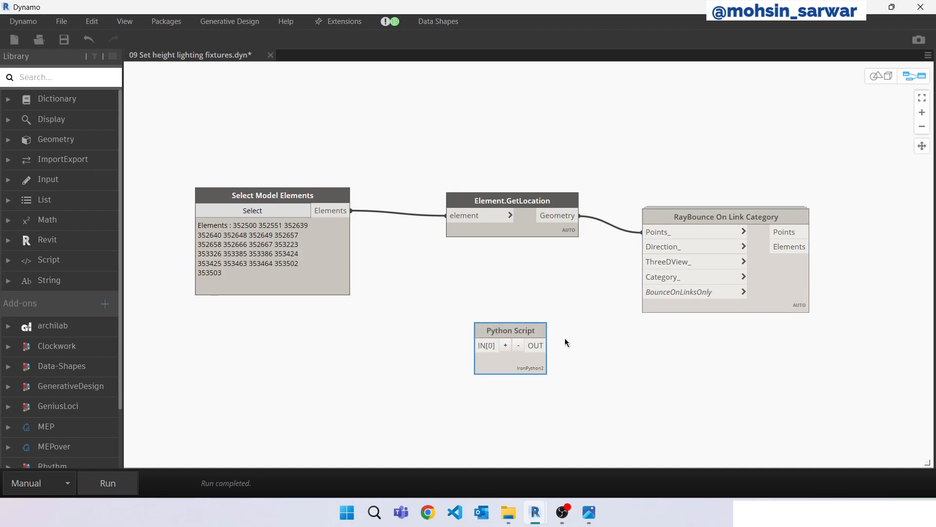
{"action": "mouse_move", "coordinate": [568, 338]}
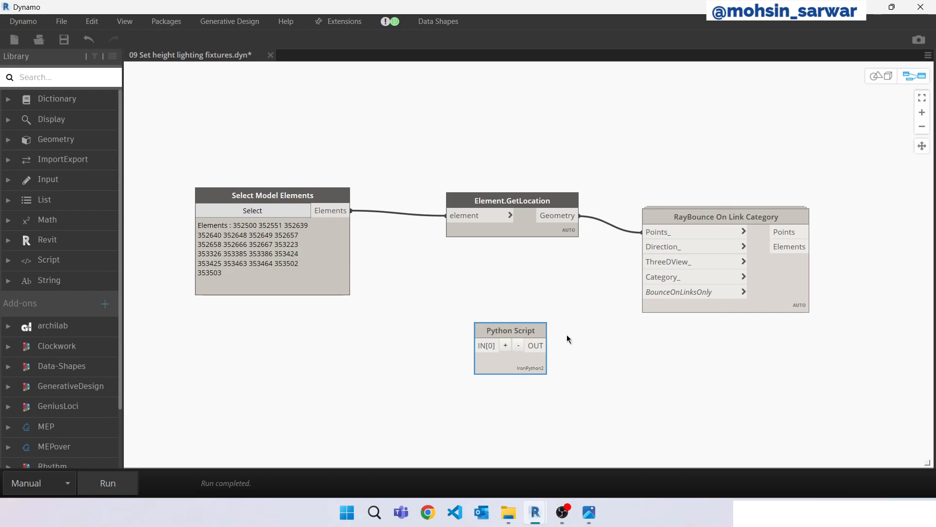
{"action": "left_click", "coordinate": [508, 512]}
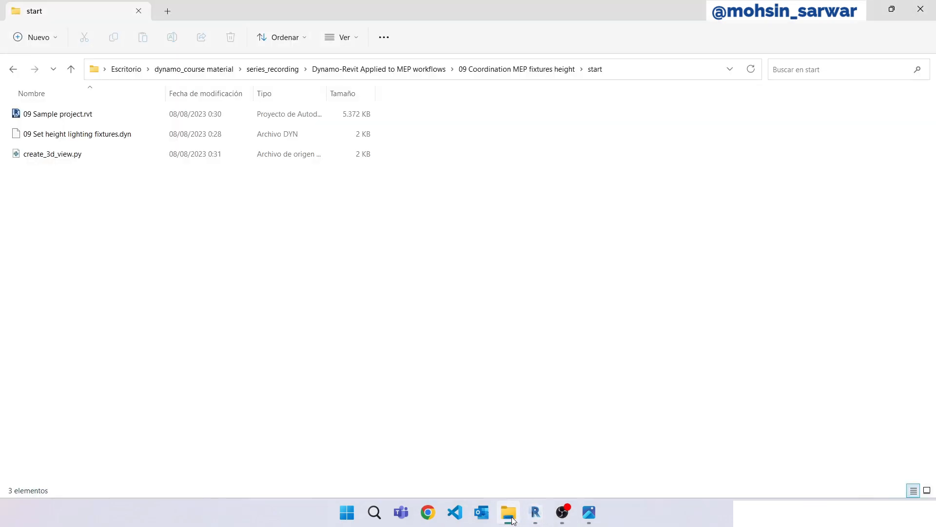
- Open create_3d_view.py in Visual Studio Code and select all its code for copying
{"action": "left_click", "coordinate": [51, 154]}
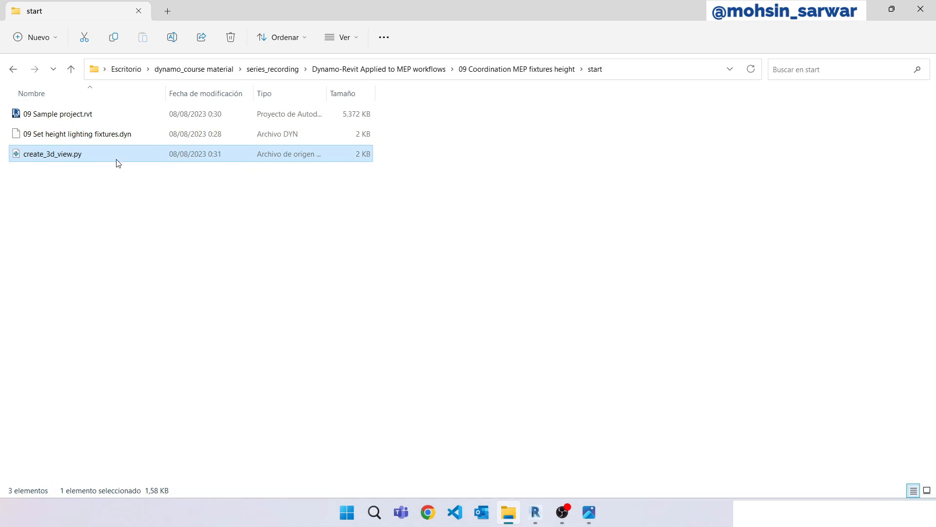
{"action": "double_click", "coordinate": [49, 141]}
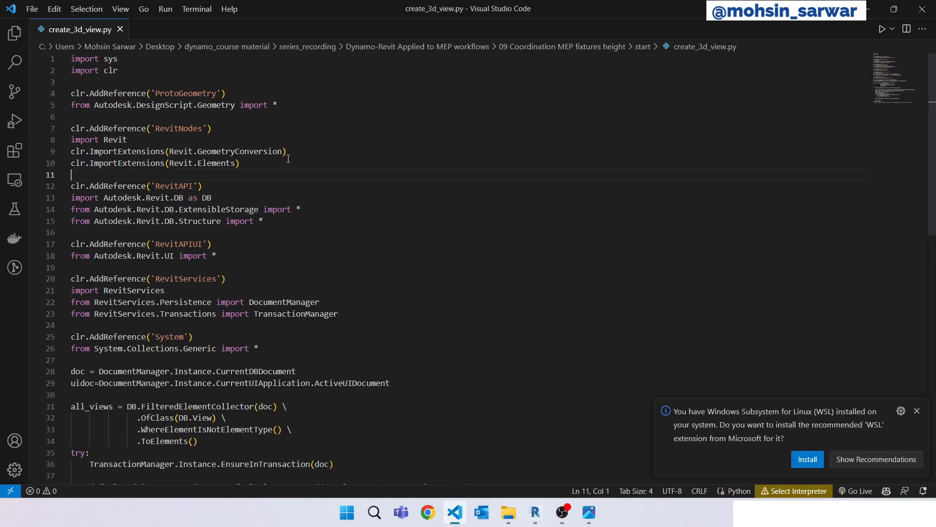
{"action": "key", "text": "ctrl+a"}
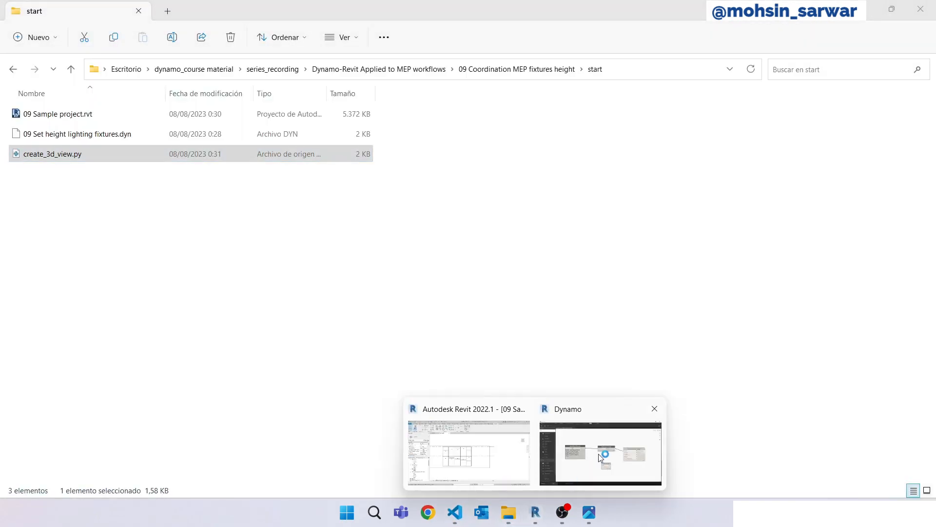
- Paste the 3D view creation code into the Python Script node and save it
{"action": "left_click", "coordinate": [600, 453]}
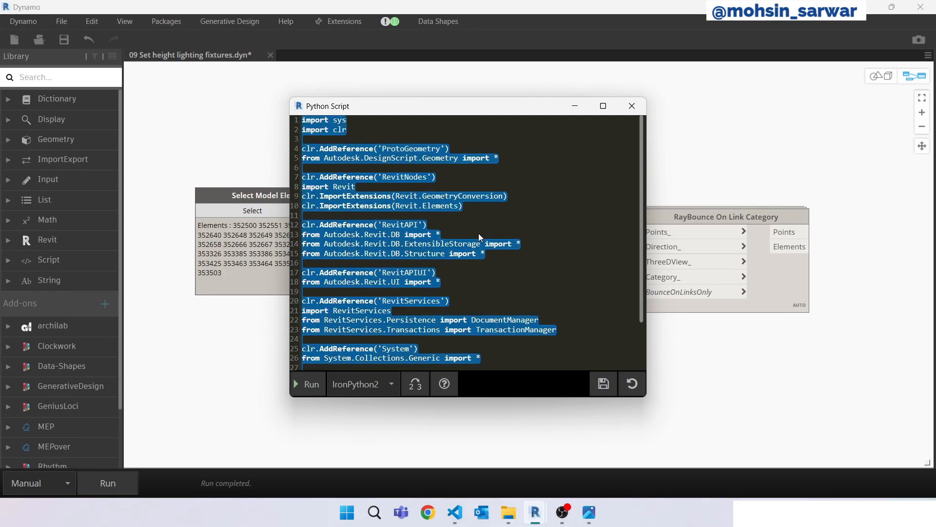
{"action": "scroll", "scroll_direction": "down", "scroll_amount": 3}
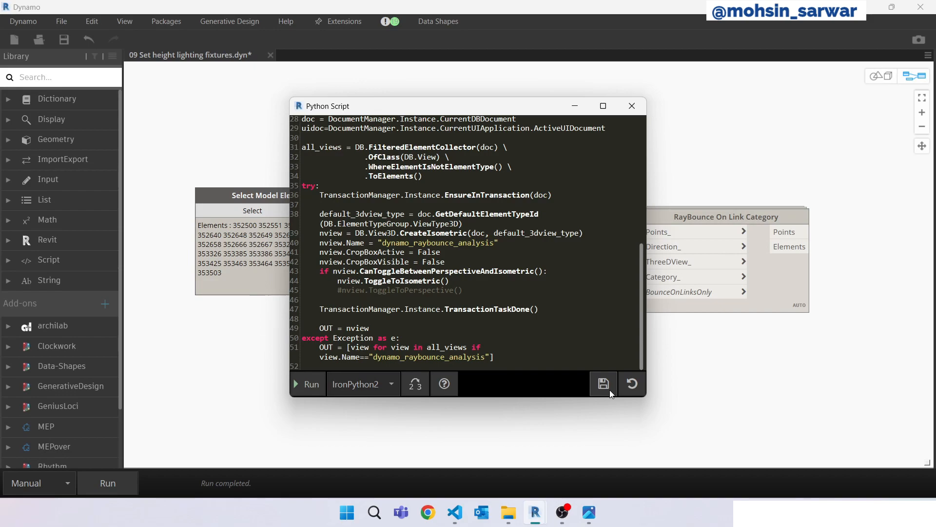
{"action": "left_click", "coordinate": [631, 106]}
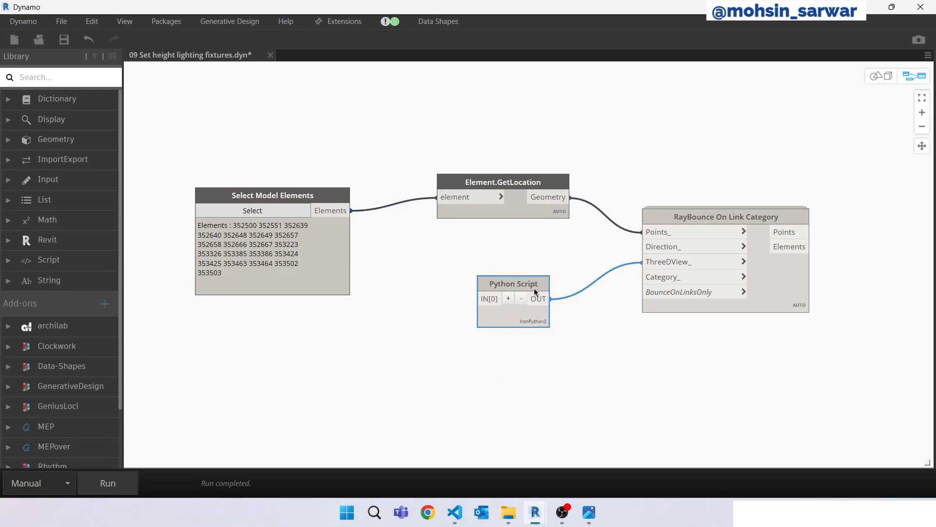
{"action": "mouse_move", "coordinate": [601, 369]}
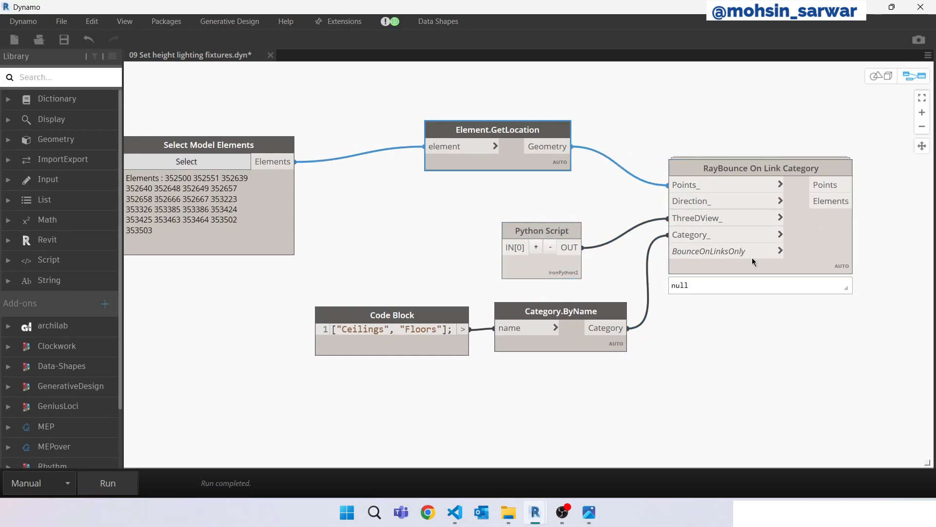
{"action": "mouse_move", "coordinate": [720, 275]}
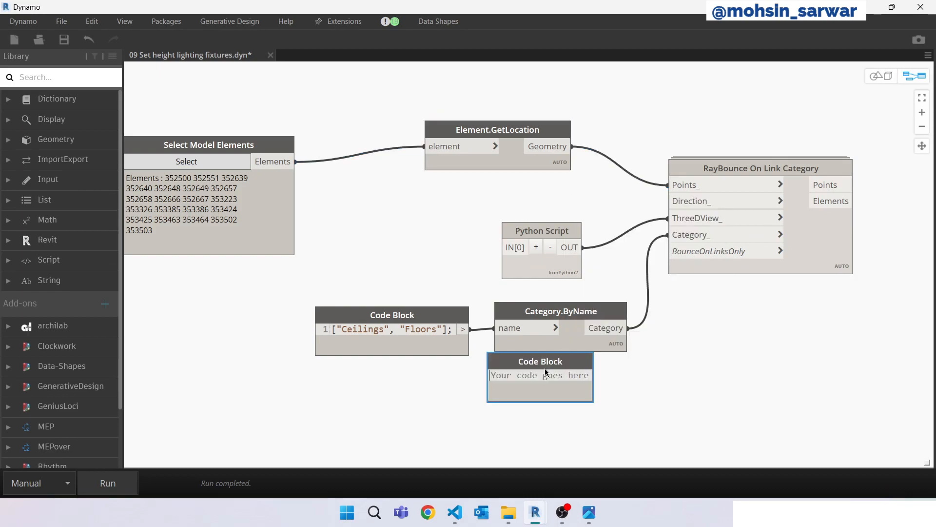
- Feed a false Code Block into RayBounce's BounceOnLinksOnly input
{"action": "type", "text": "fals"}
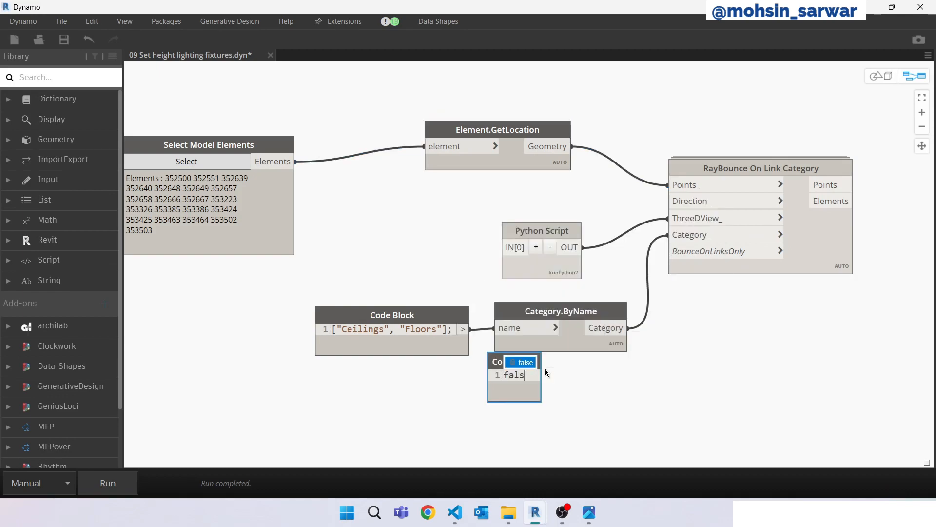
{"action": "left_click", "coordinate": [539, 398]}
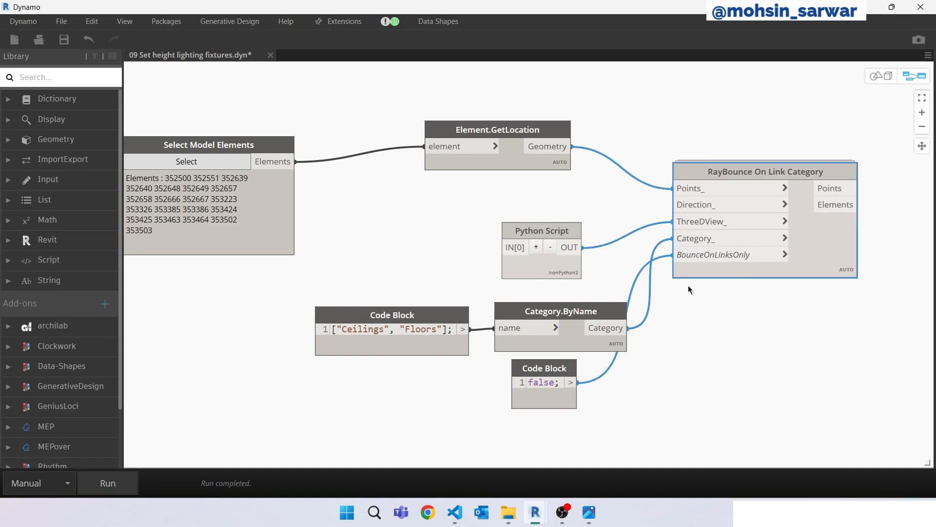
{"action": "left_click_drag", "start_coordinate": [544, 367], "coordinate": [580, 378]}
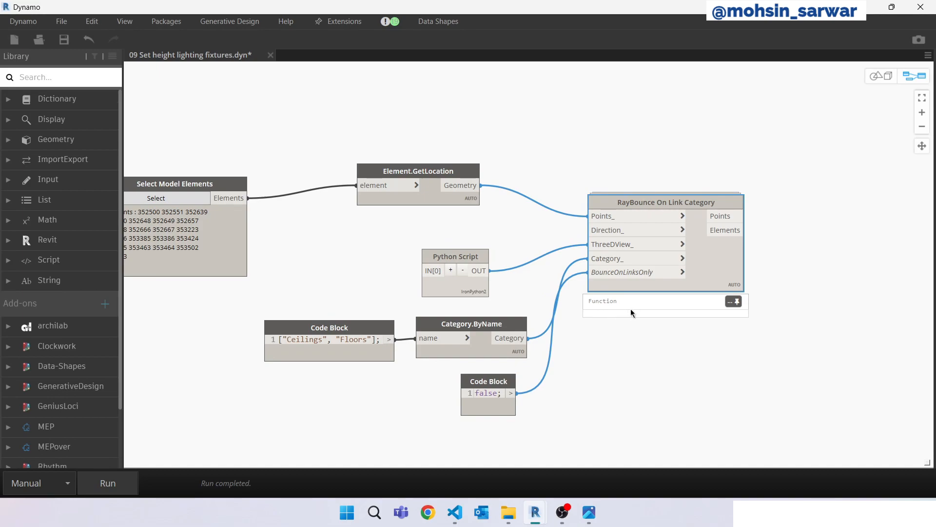
- Place a List.Map node right of RayBounce, with Elements wired into its function input
{"action": "left_click_drag", "start_coordinate": [329, 335], "coordinate": [321, 324]}
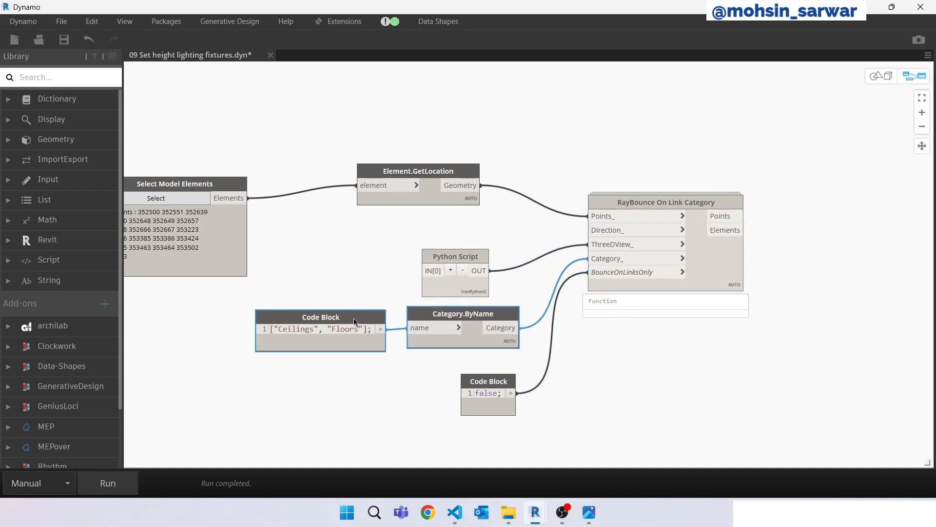
{"action": "right_click", "coordinate": [622, 146]}
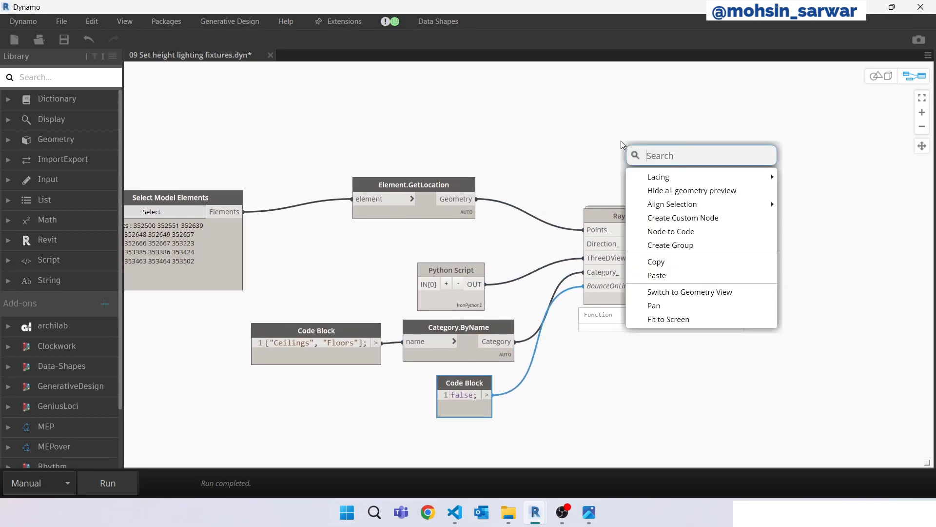
{"action": "type", "text": "list."}
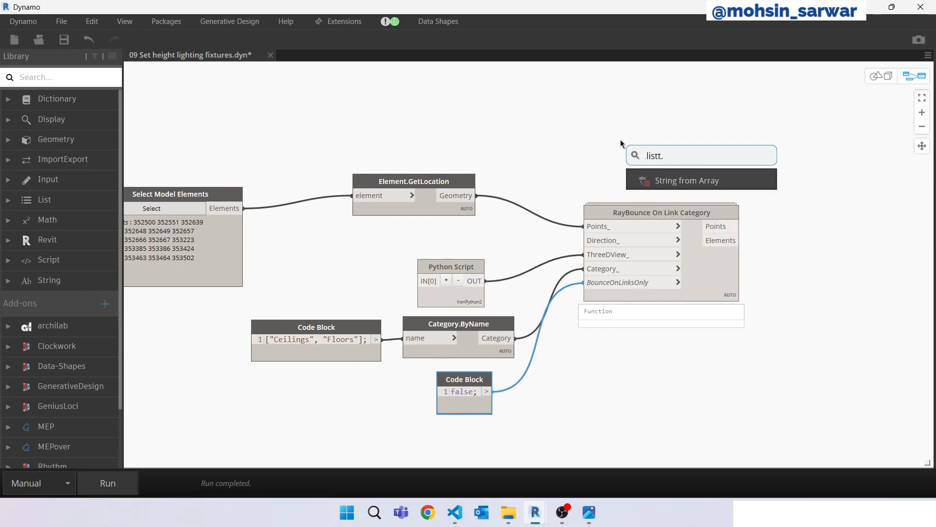
{"action": "key", "text": "BackSpace"}
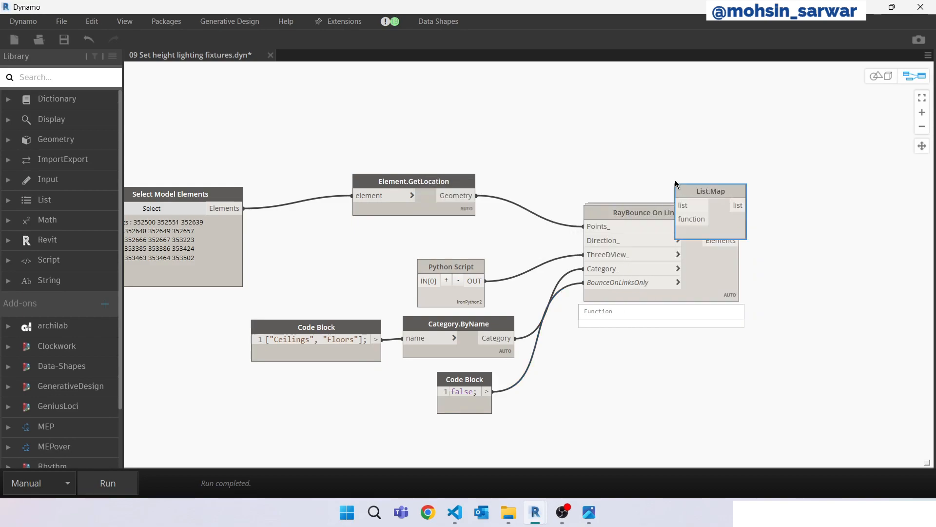
{"action": "left_click_drag", "start_coordinate": [711, 191], "coordinate": [806, 154]}
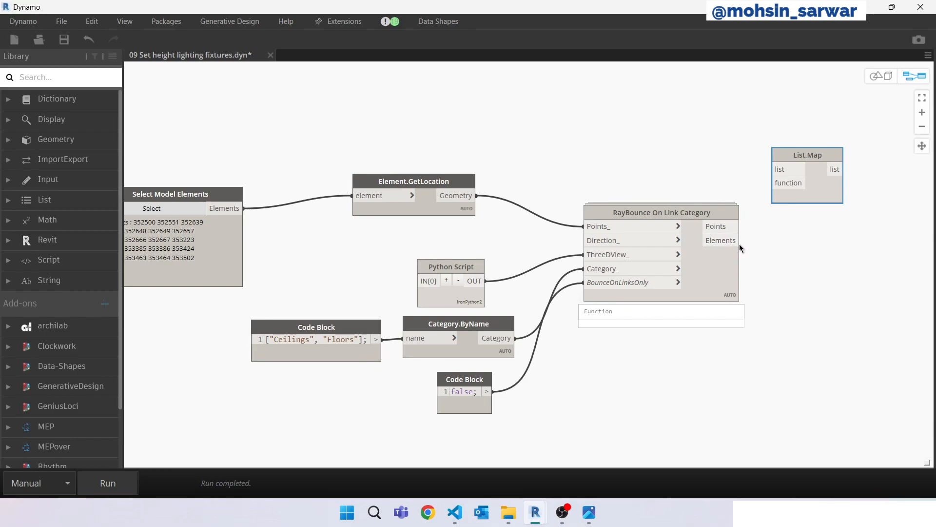
{"action": "mouse_move", "coordinate": [733, 248]}
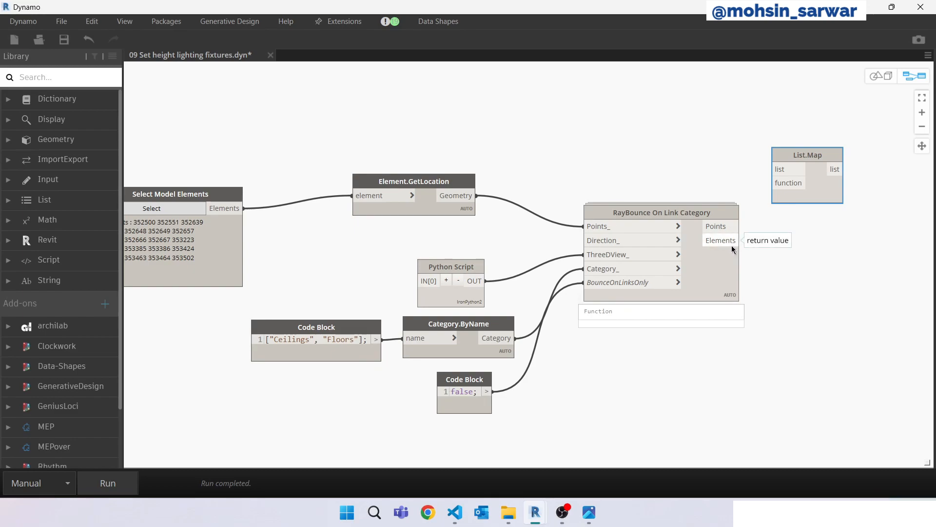
{"action": "left_click_drag", "start_coordinate": [740, 240], "coordinate": [777, 182]}
{"action": "type", "text": "z"}
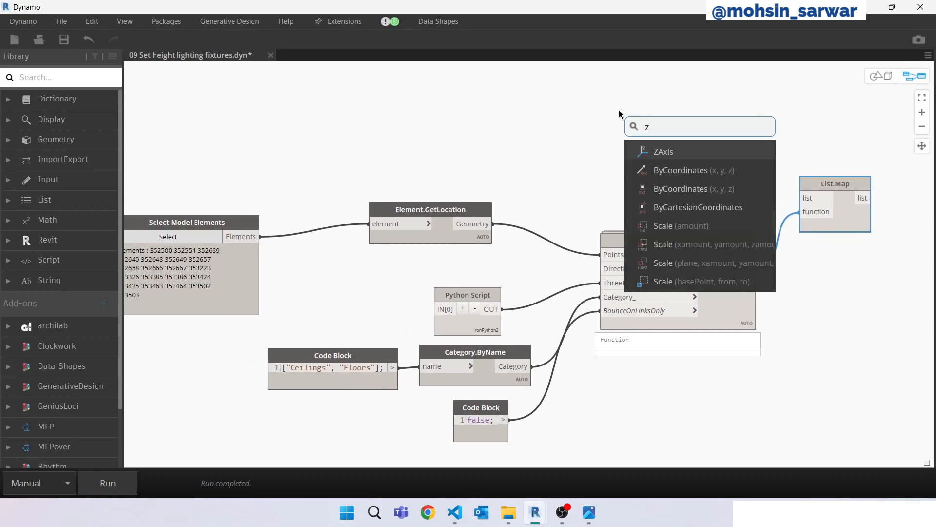
- Add Vector.ZAxis, Vector.Reverse and List Create nodes to build the up/down vector list
{"action": "left_click", "coordinate": [663, 152]}
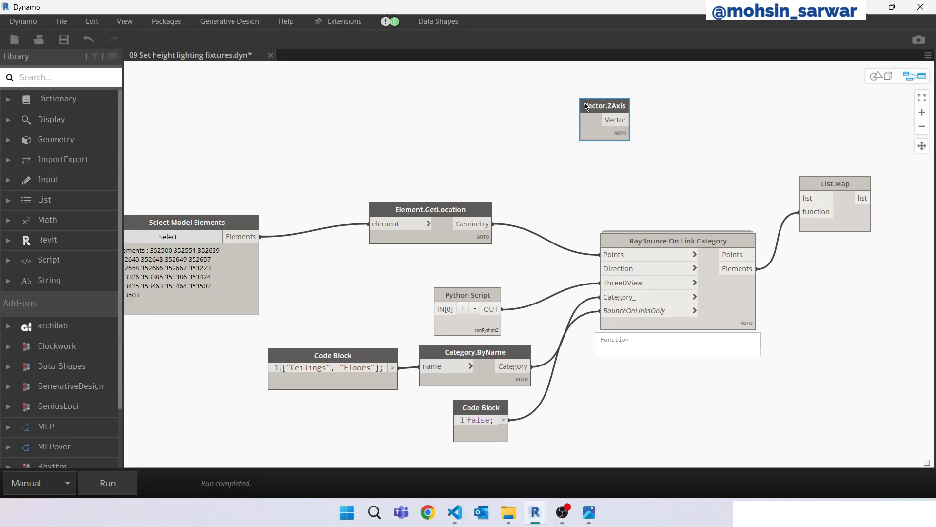
{"action": "type", "text": "rever"}
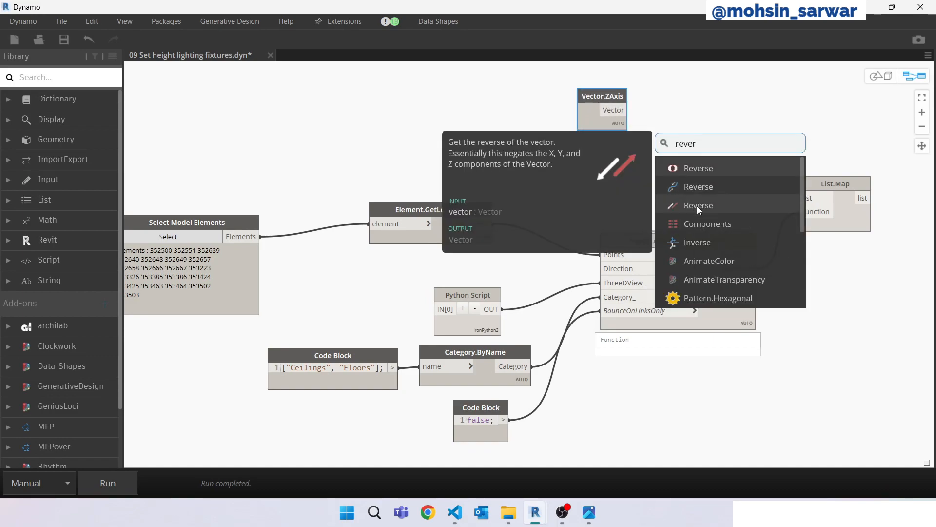
{"action": "left_click", "coordinate": [698, 205]}
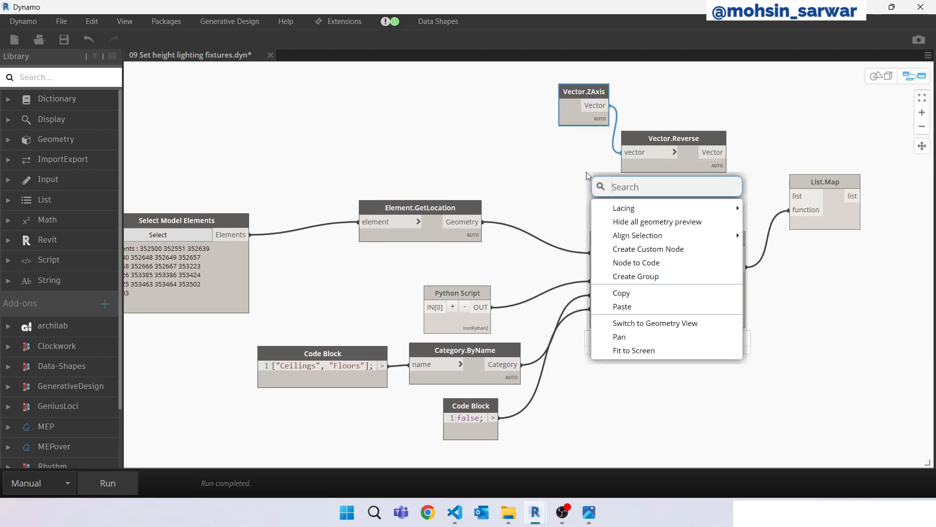
{"action": "type", "text": "list"}
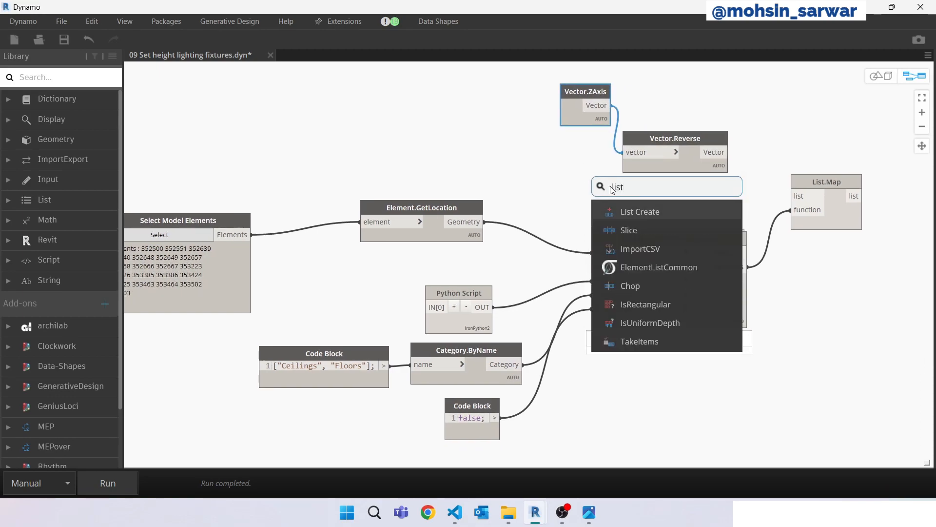
{"action": "left_click", "coordinate": [640, 211]}
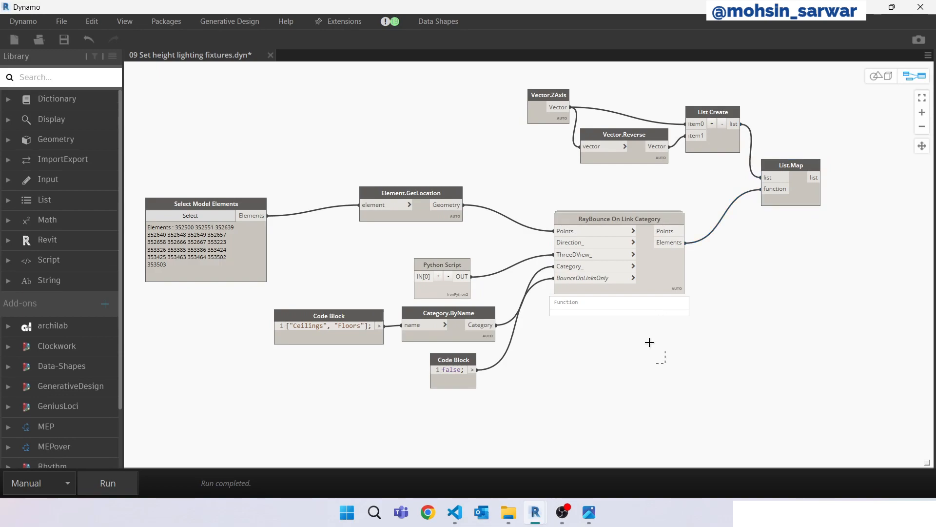
{"action": "left_click", "coordinate": [619, 218]}
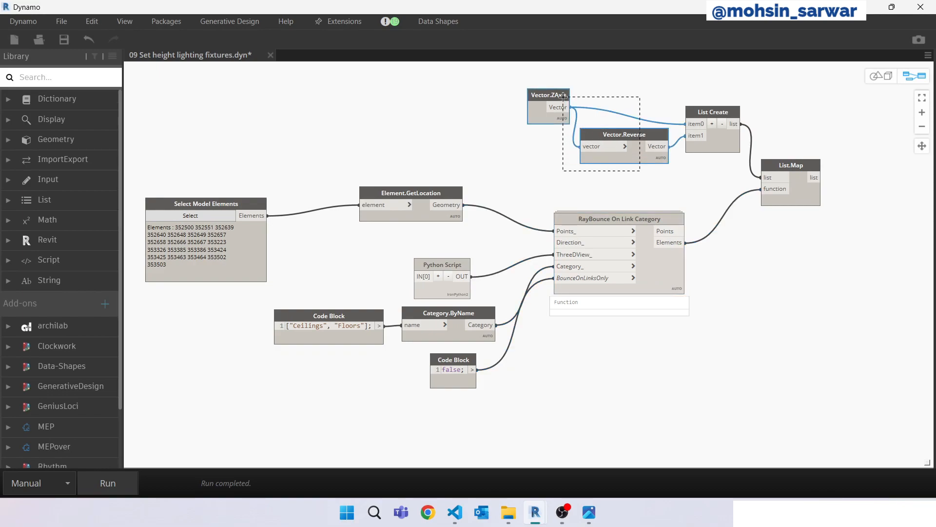
{"action": "left_click", "coordinate": [552, 404]}
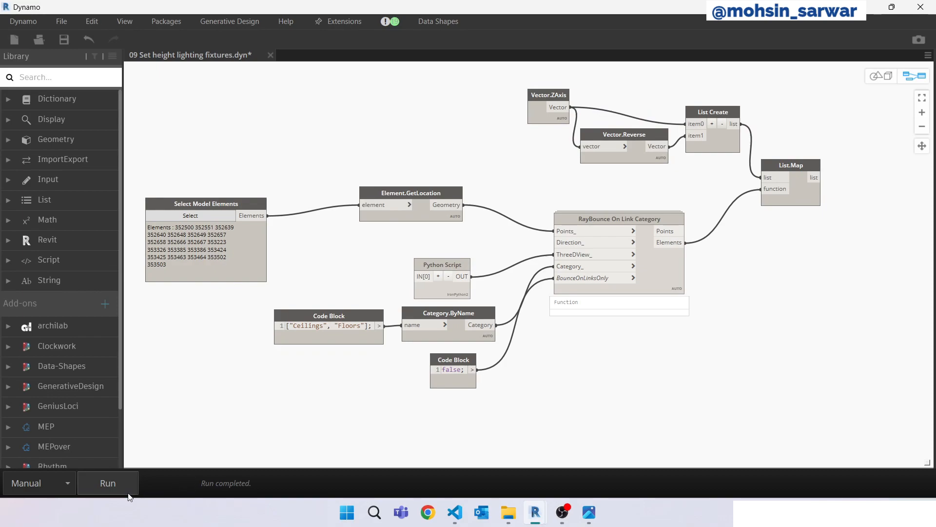
- Run the graph and add List.Transpose to pair each fixture's floor and ceiling hits
{"action": "left_click", "coordinate": [107, 483]}
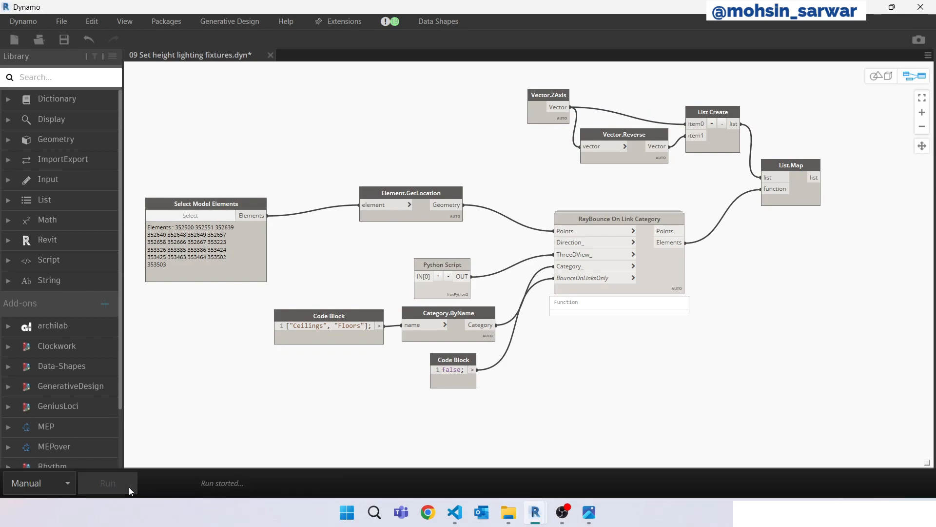
{"action": "left_click", "coordinate": [107, 483]}
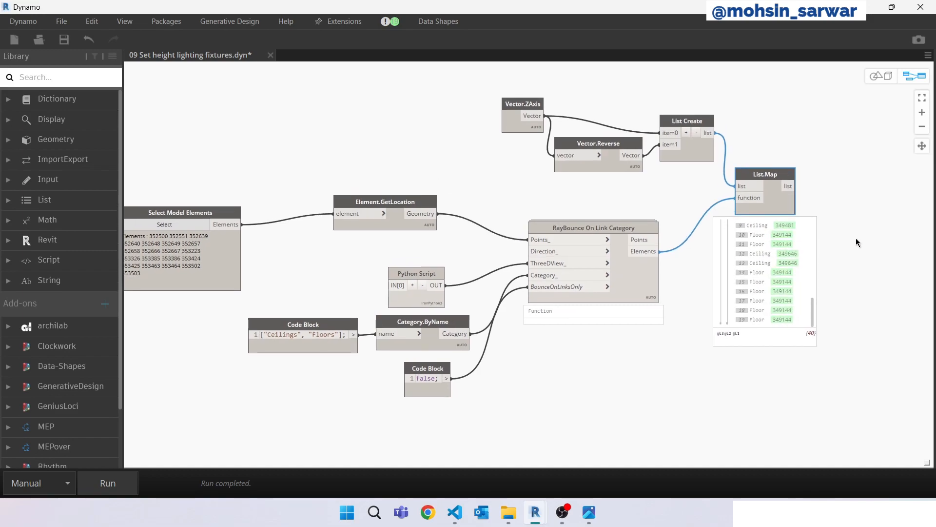
{"action": "type", "text": "tra"}
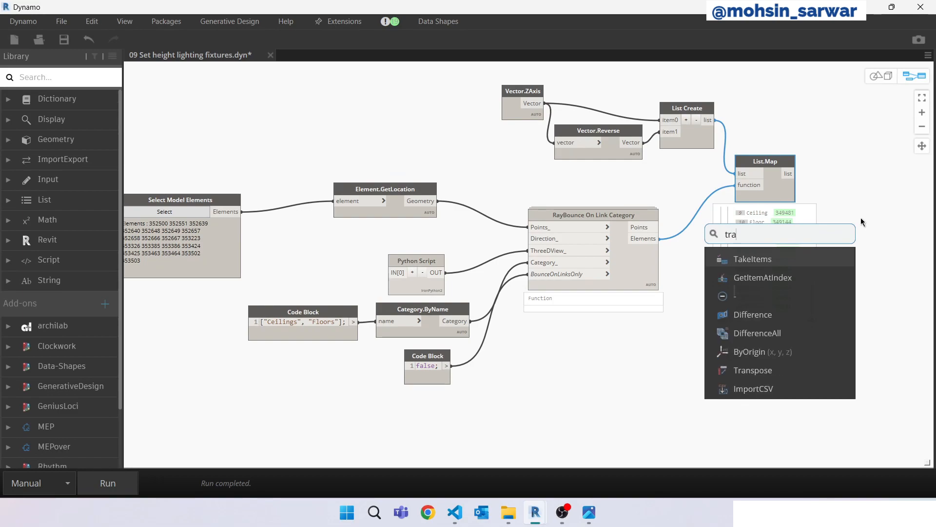
{"action": "left_click", "coordinate": [753, 371]}
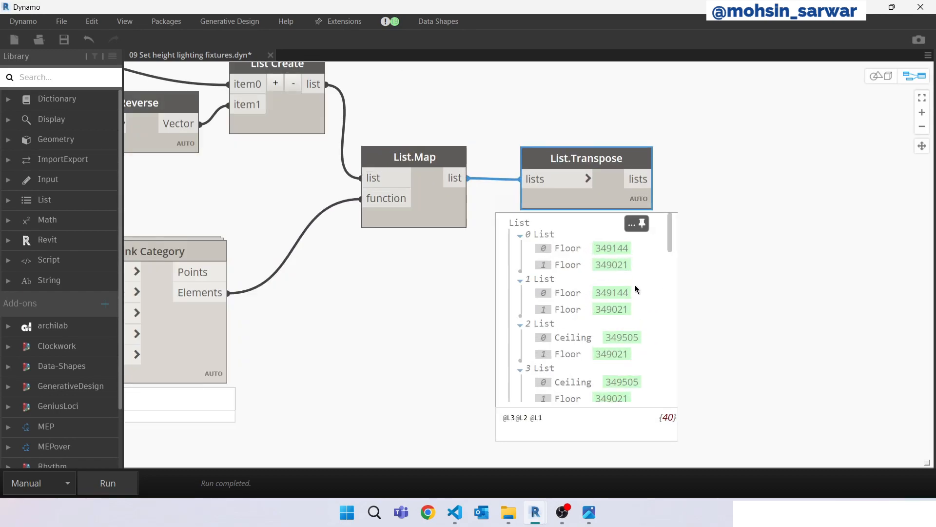
{"action": "scroll", "scroll_direction": "down", "scroll_amount": 3}
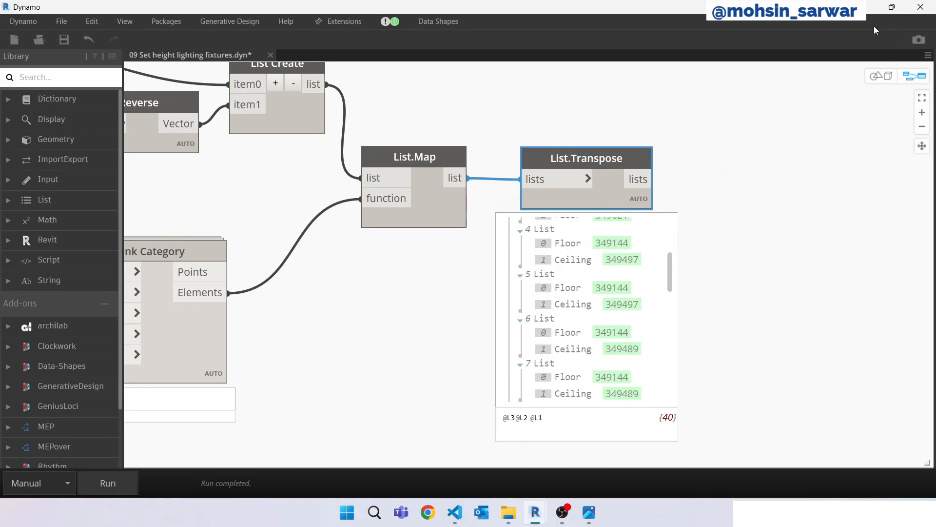
{"action": "mouse_move", "coordinate": [792, 84]}
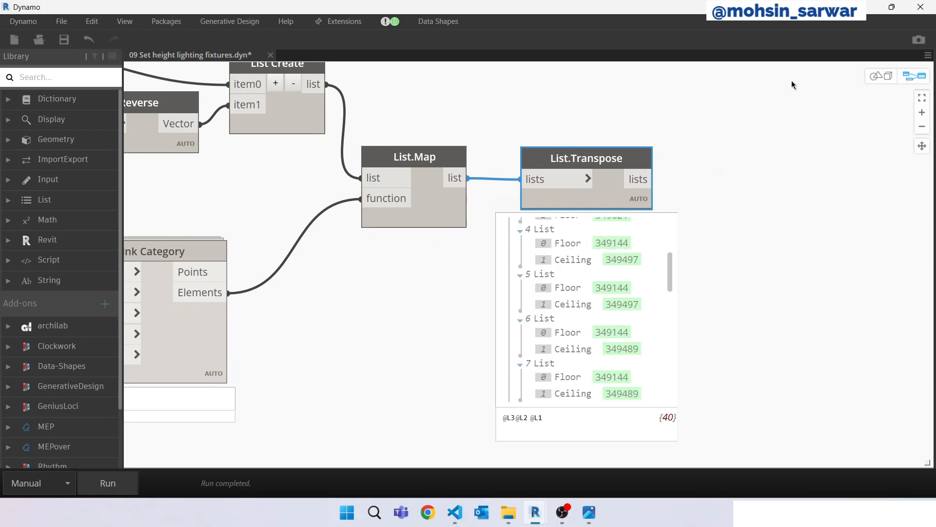
{"action": "left_click", "coordinate": [534, 512]}
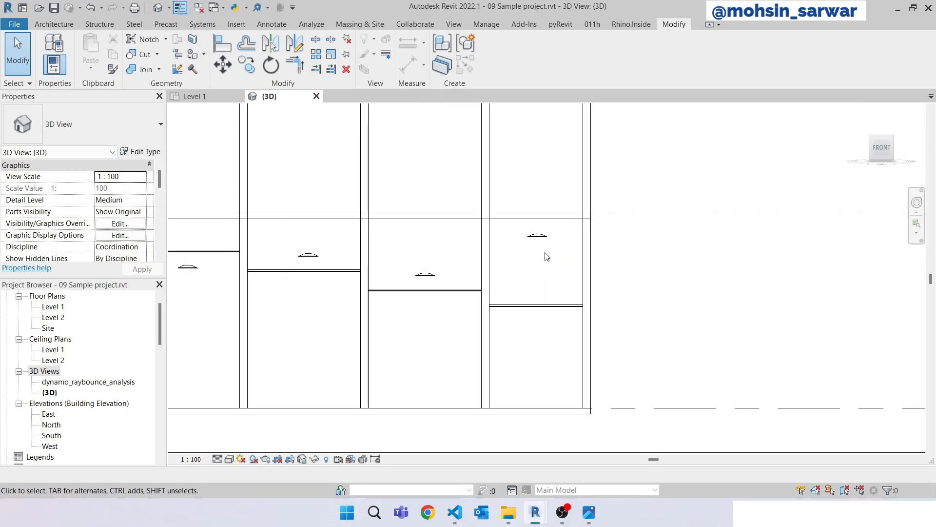
- Check a downlight's 4.4 m elevation in the Revit 3D view, then return to Dynamo
{"action": "left_click", "coordinate": [536, 236]}
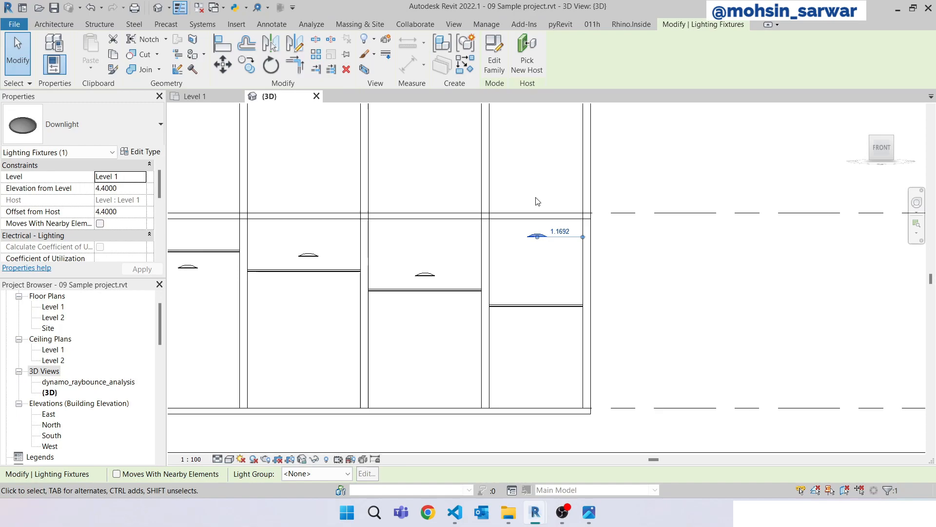
{"action": "mouse_move", "coordinate": [538, 370]}
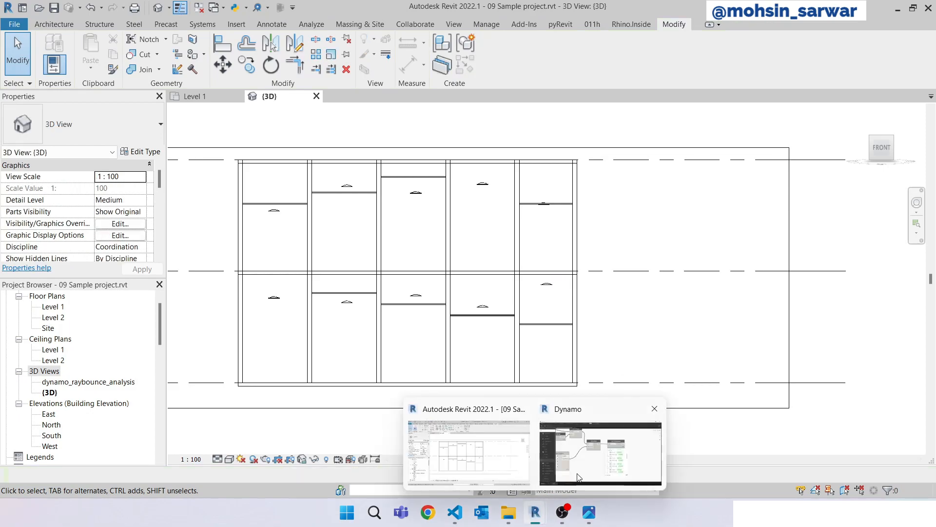
{"action": "left_click", "coordinate": [600, 452]}
{"action": "type", "text": "s"}
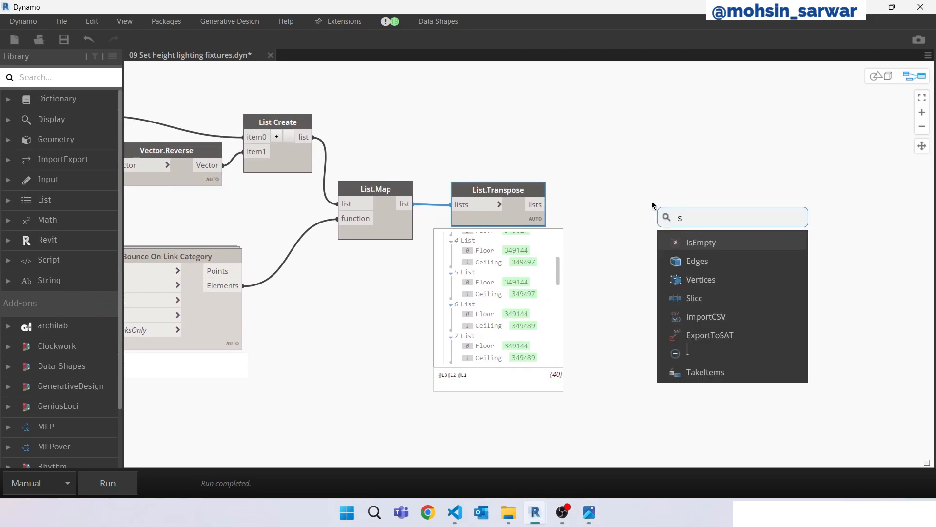
- Build a String from Object == "Ceiling" mask and feed it to List.FilterByBoolMask
{"action": "type", "text": "trin"}
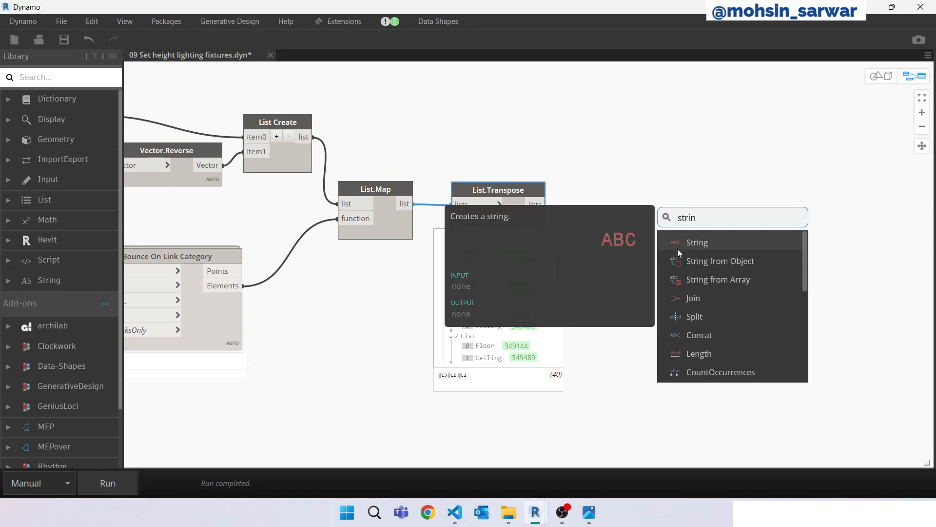
{"action": "left_click", "coordinate": [721, 261]}
{"action": "type", "text": "=="}
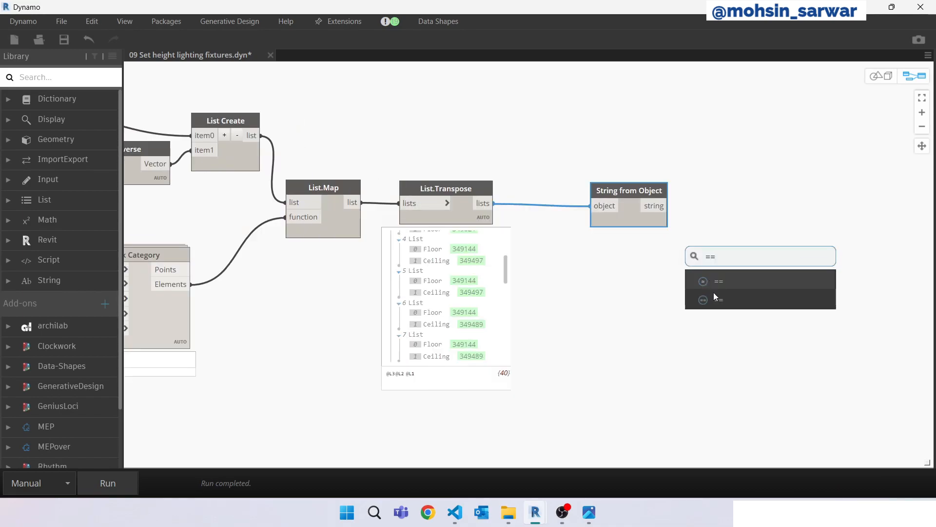
{"action": "left_click", "coordinate": [719, 281]}
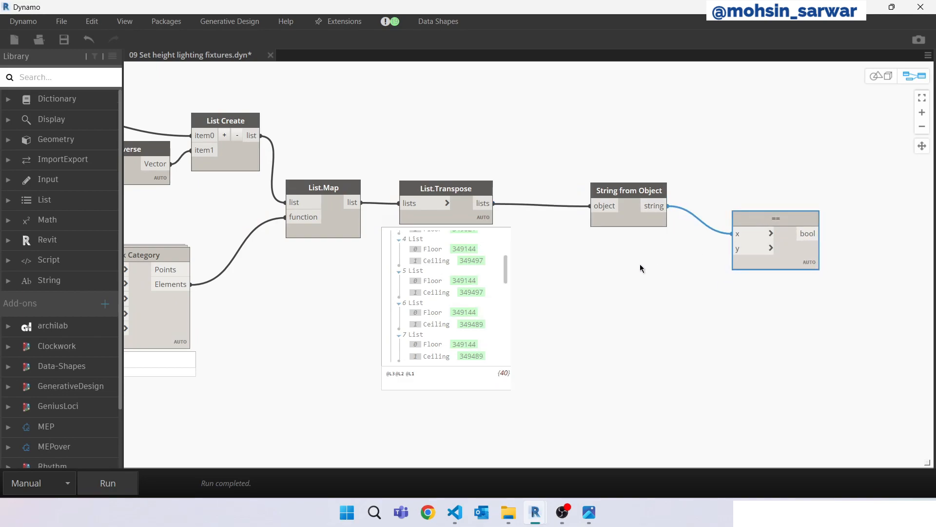
{"action": "type", "text": "\"Ceilings\";"}
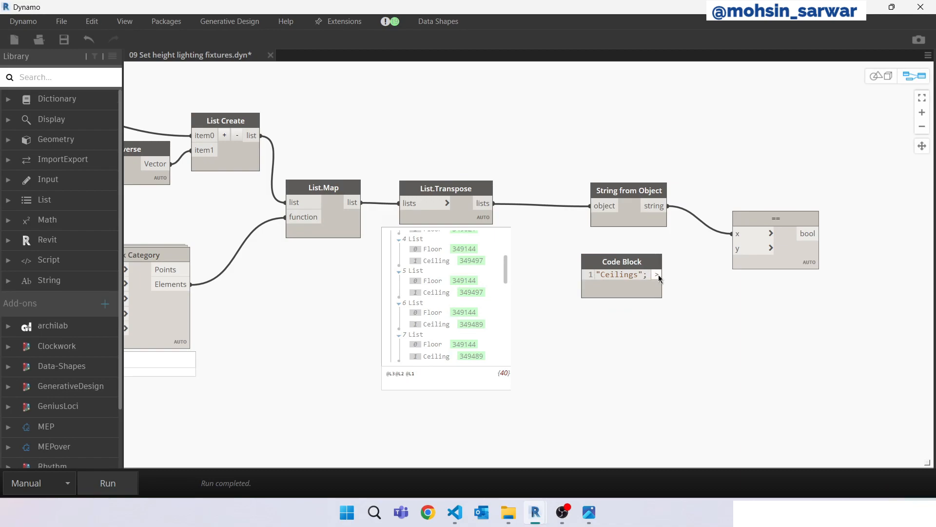
{"action": "right_click", "coordinate": [753, 217]}
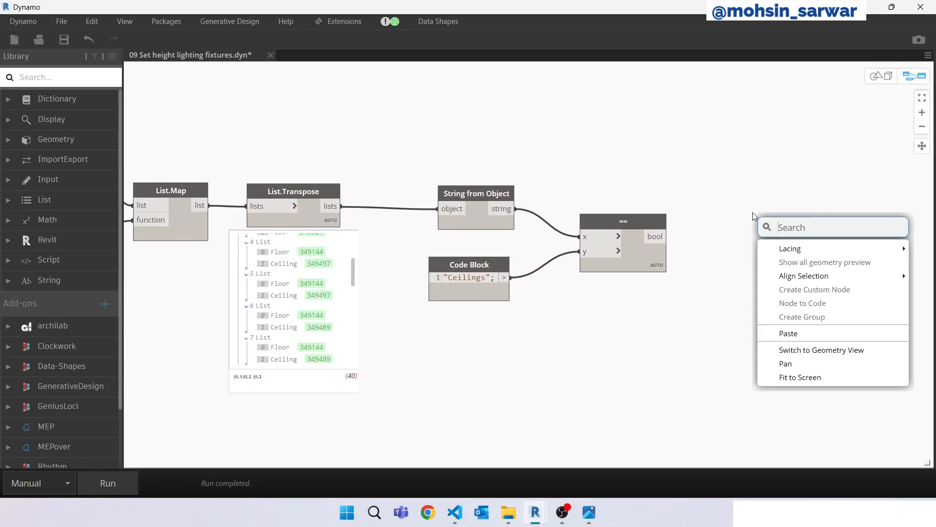
{"action": "type", "text": "ma"}
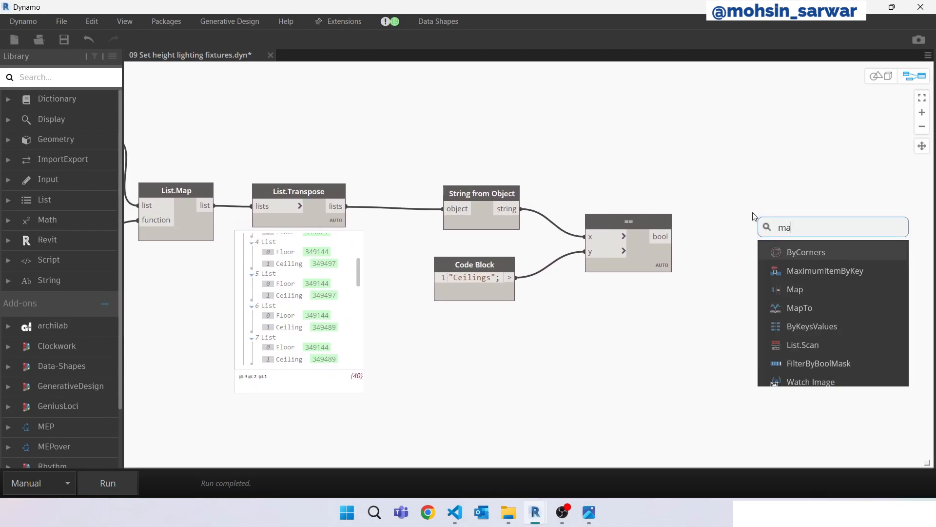
{"action": "left_click", "coordinate": [819, 363]}
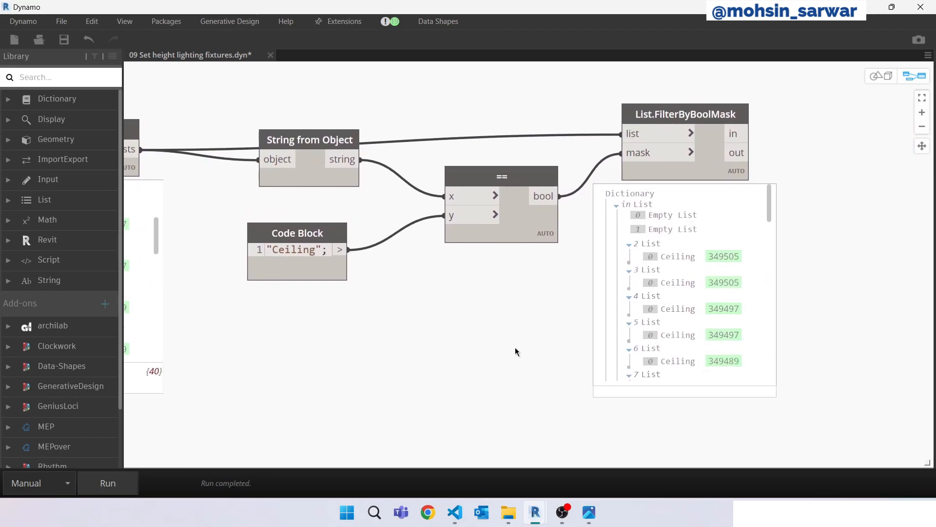
{"action": "scroll", "scroll_direction": "down", "scroll_amount": 3}
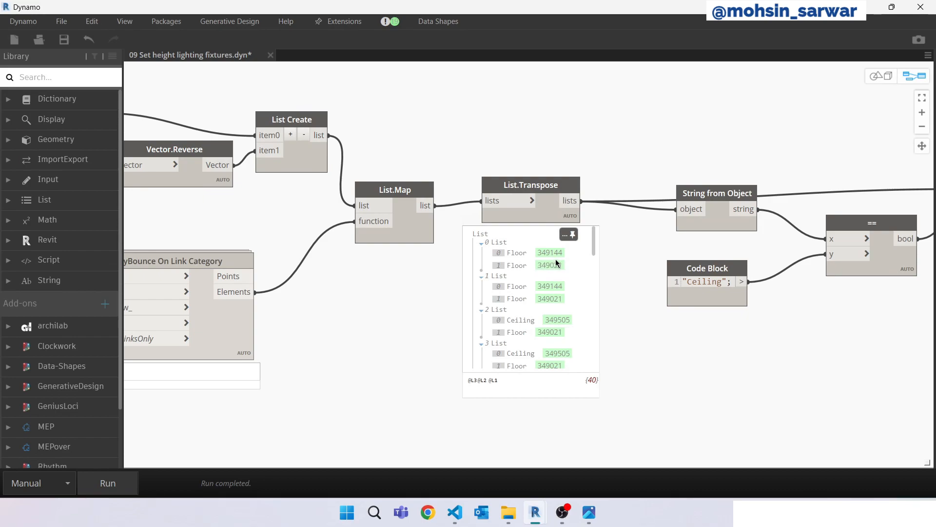
{"action": "mouse_move", "coordinate": [535, 272]}
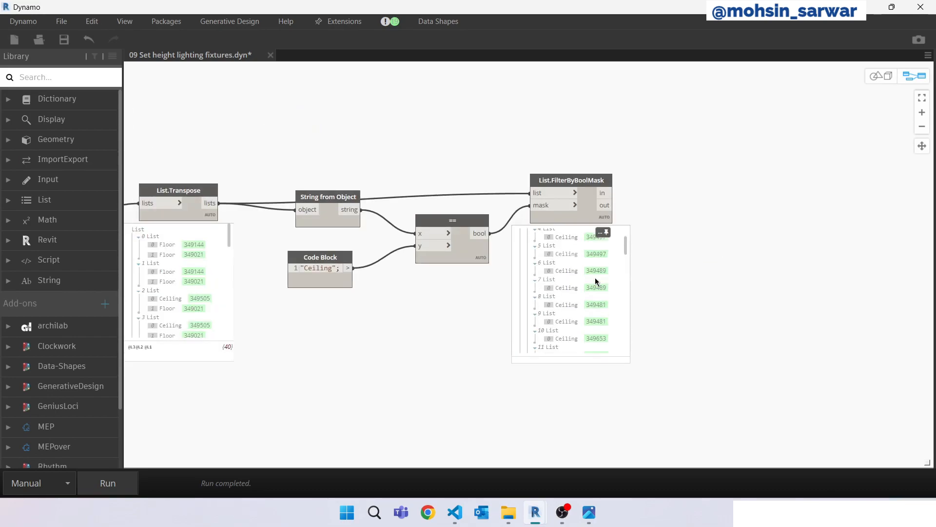
{"action": "scroll", "scroll_direction": "down", "scroll_amount": 3}
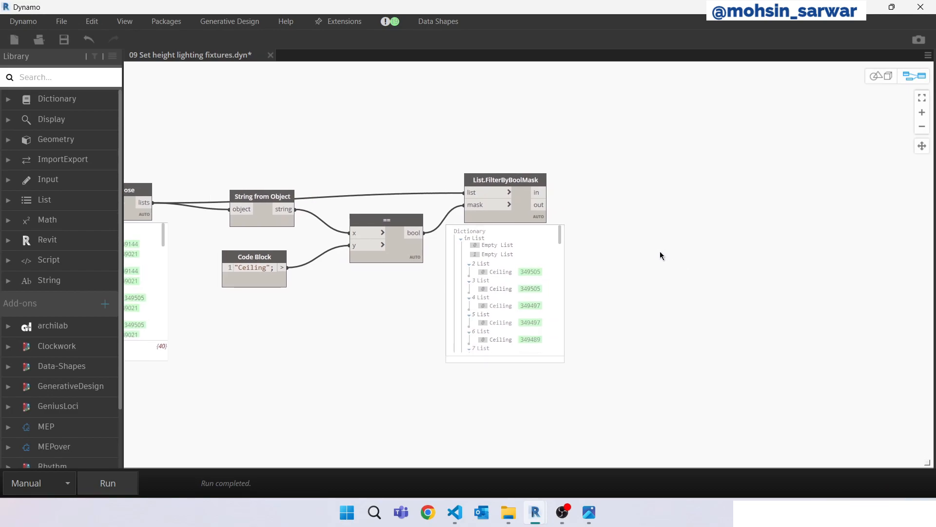
{"action": "right_click", "coordinate": [661, 198]}
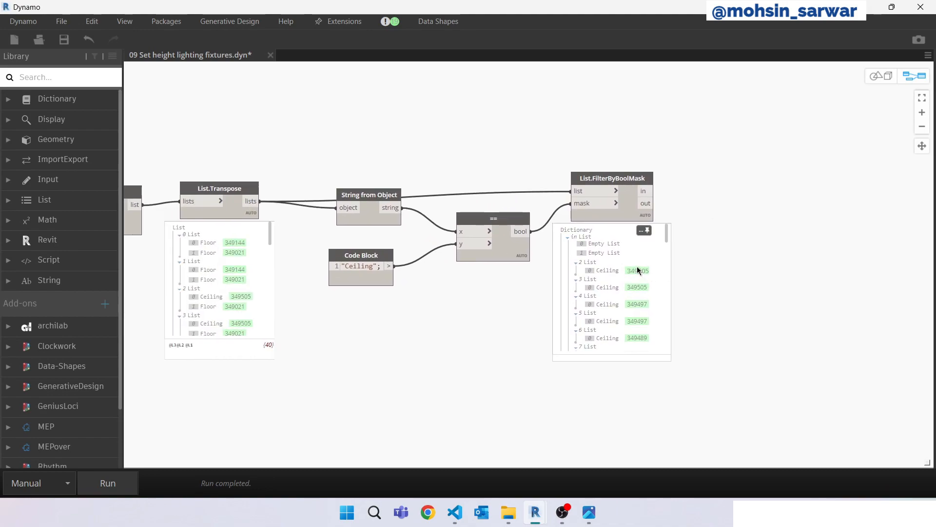
{"action": "mouse_move", "coordinate": [639, 275]}
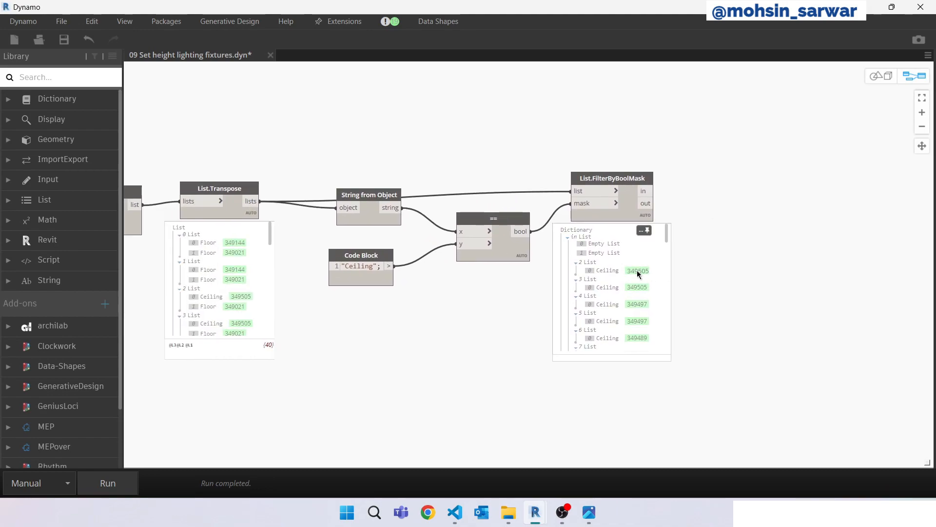
{"action": "mouse_move", "coordinate": [796, 226]}
{"action": "type", "text": "x;"}
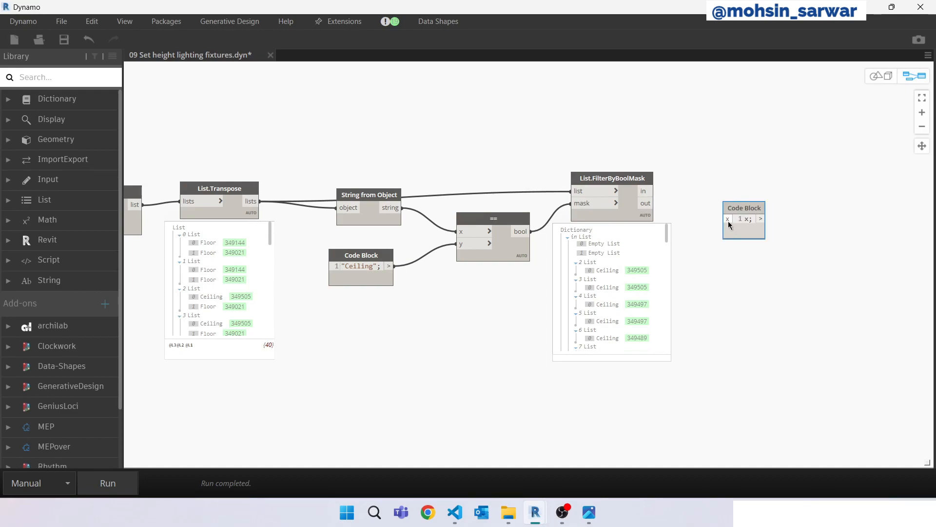
- Feed the filtered ceiling hits into Code Block x to preview them
{"action": "left_click_drag", "start_coordinate": [657, 203], "coordinate": [724, 219]}
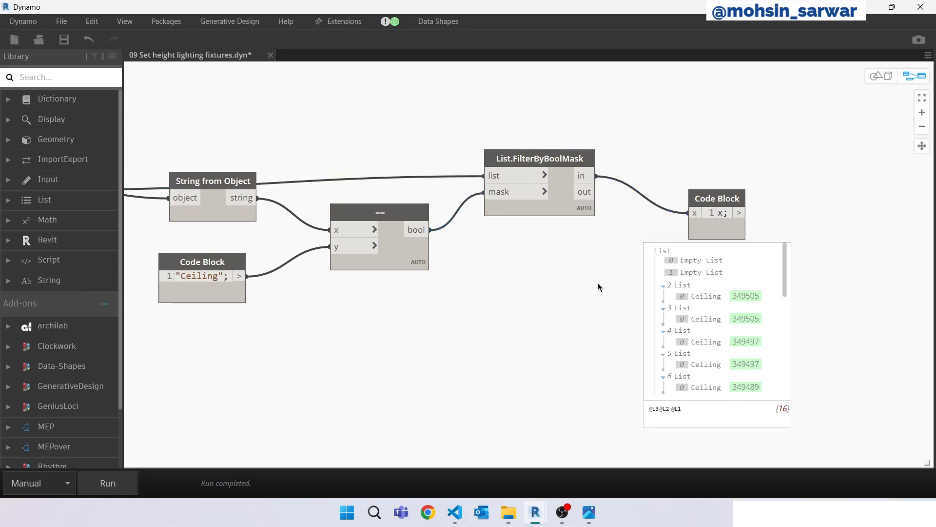
{"action": "scroll", "scroll_direction": "down", "scroll_amount": 3}
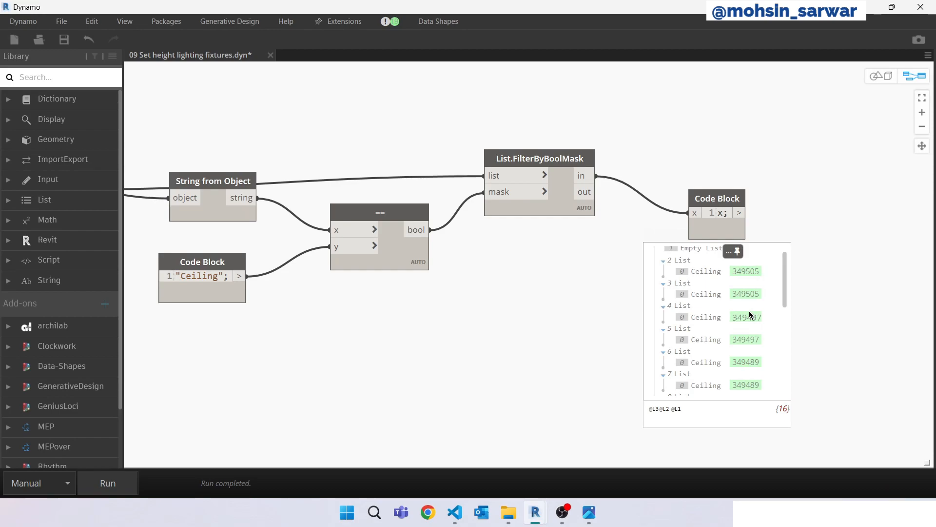
{"action": "scroll", "scroll_direction": "down", "scroll_amount": 3}
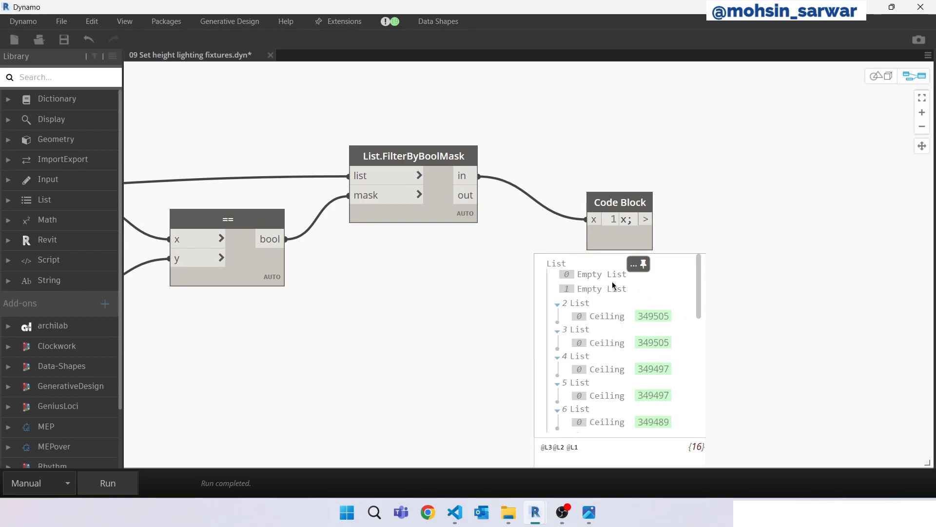
{"action": "mouse_move", "coordinate": [608, 275]}
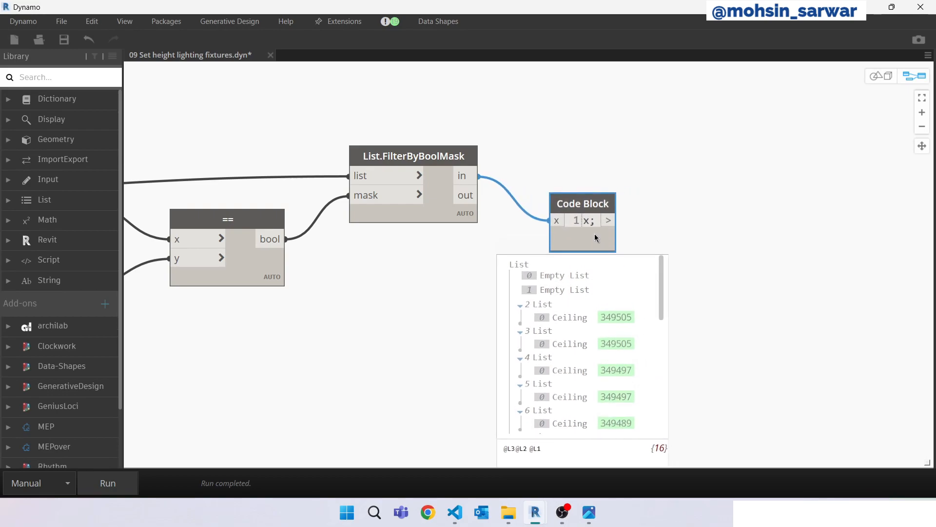
{"action": "type", "text": "lis"}
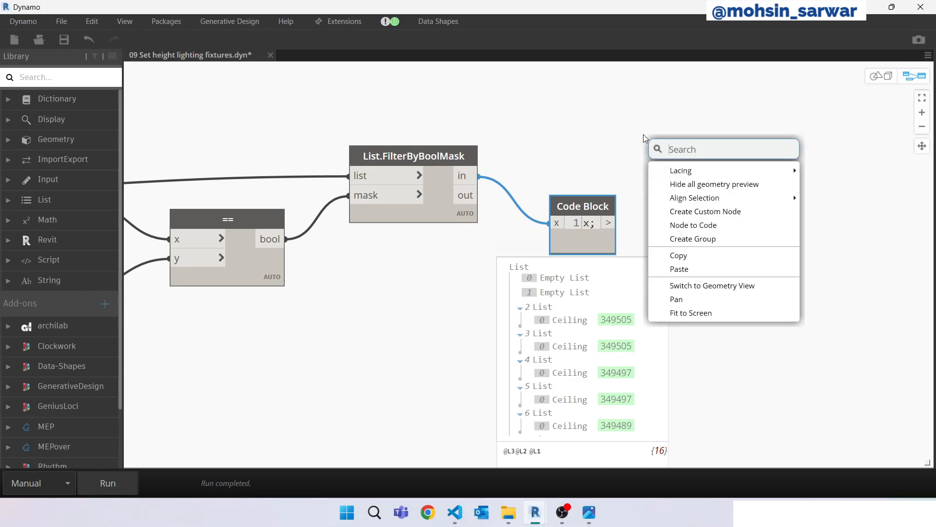
{"action": "type", "text": "isem"}
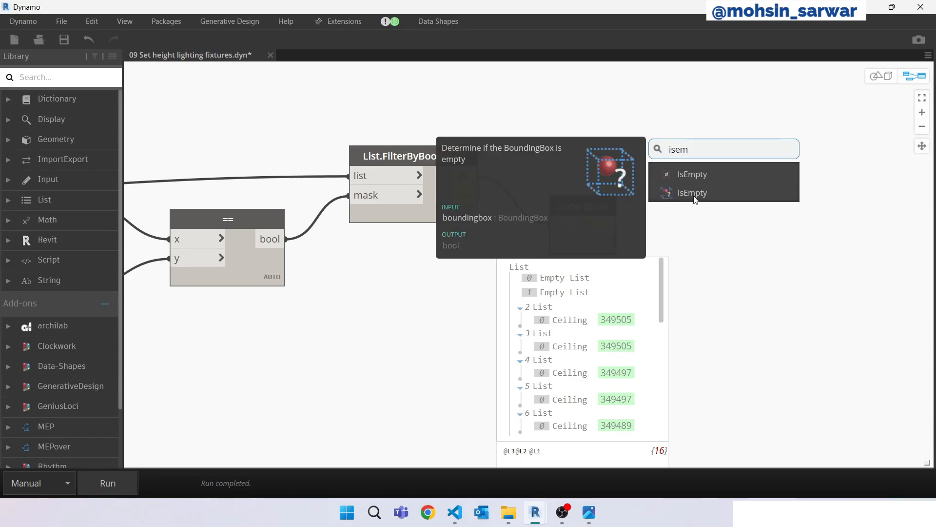
{"action": "left_click", "coordinate": [692, 193]}
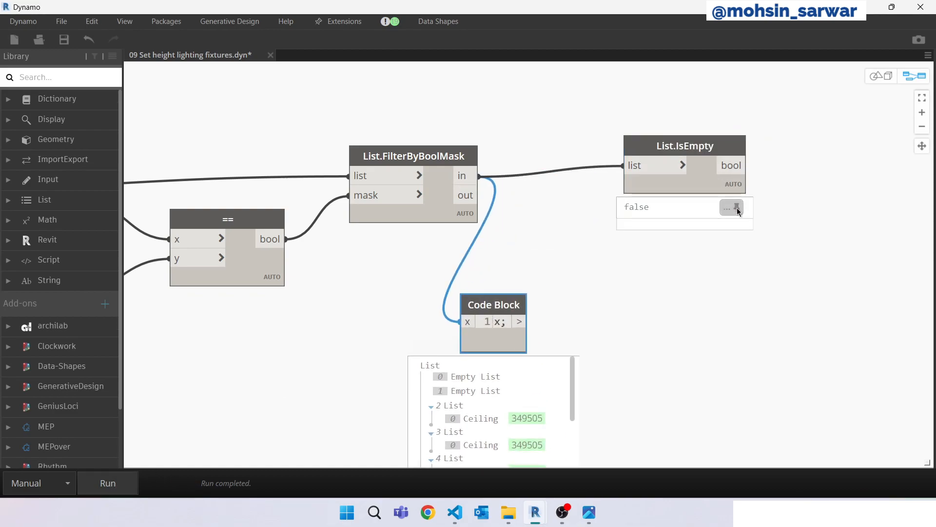
{"action": "left_click", "coordinate": [683, 164]}
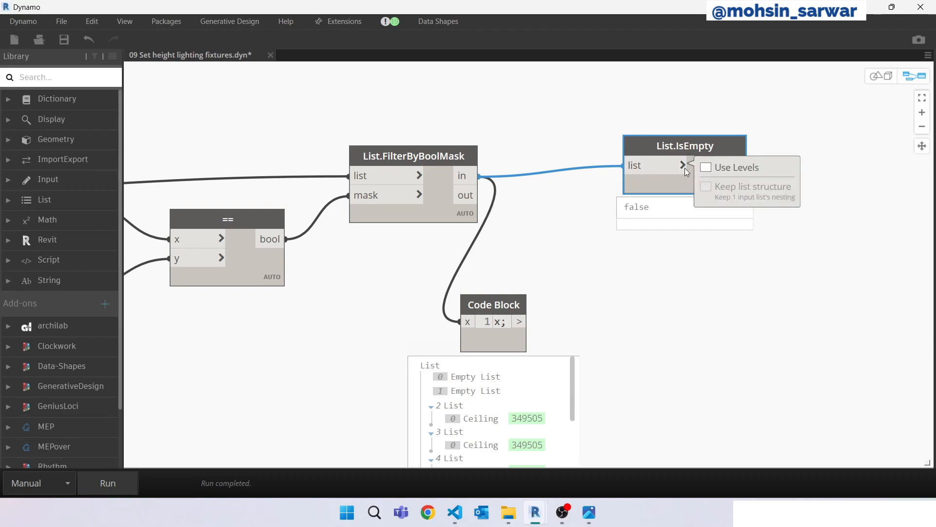
{"action": "left_click", "coordinate": [705, 167]}
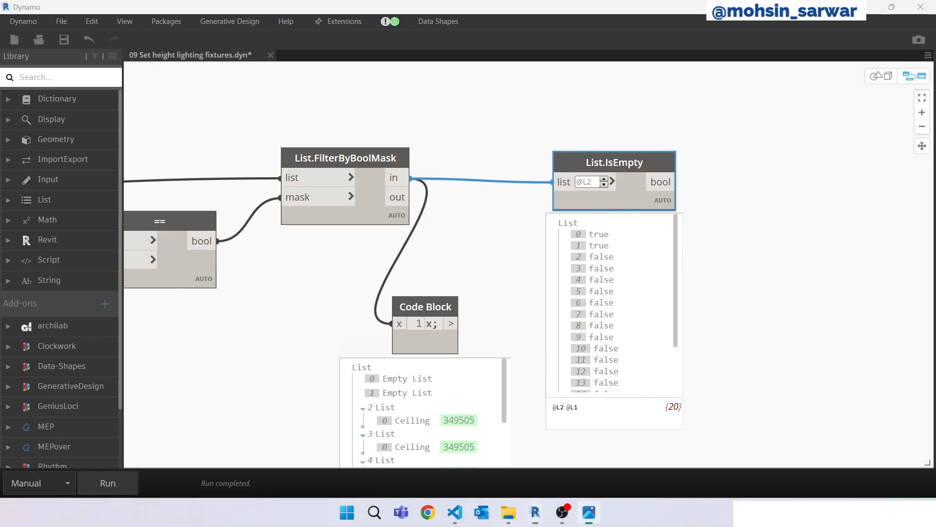
- Add a second List.FilterByBoolMask masked by the IsEmpty results
{"action": "right_click", "coordinate": [779, 218]}
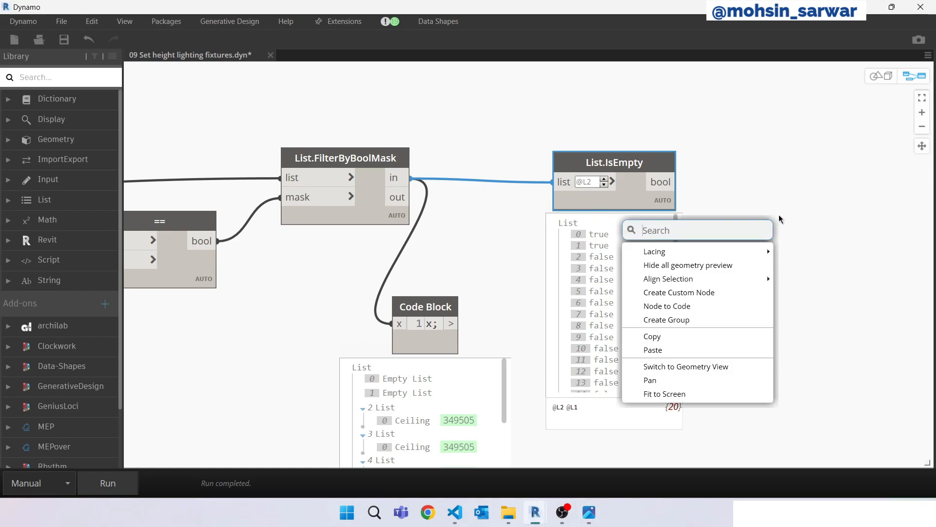
{"action": "type", "text": "bool"}
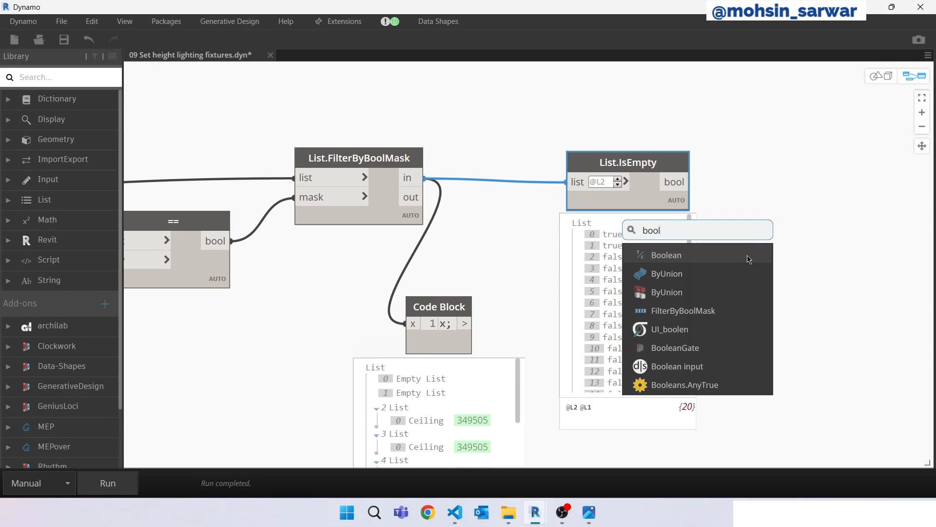
{"action": "left_click", "coordinate": [683, 311]}
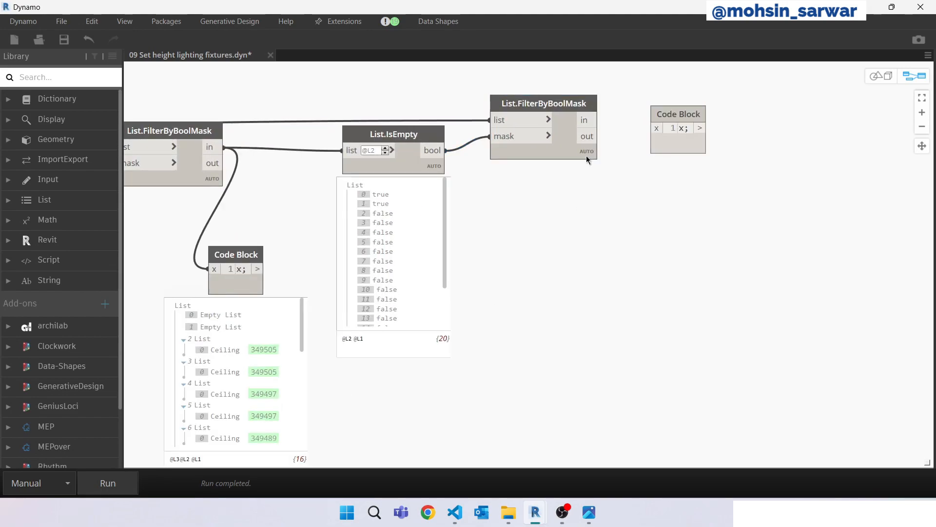
- Flatten the ceiling hits and add a filtered_mep_fixtures code block for the 16 downlights
{"action": "left_click", "coordinate": [544, 103]}
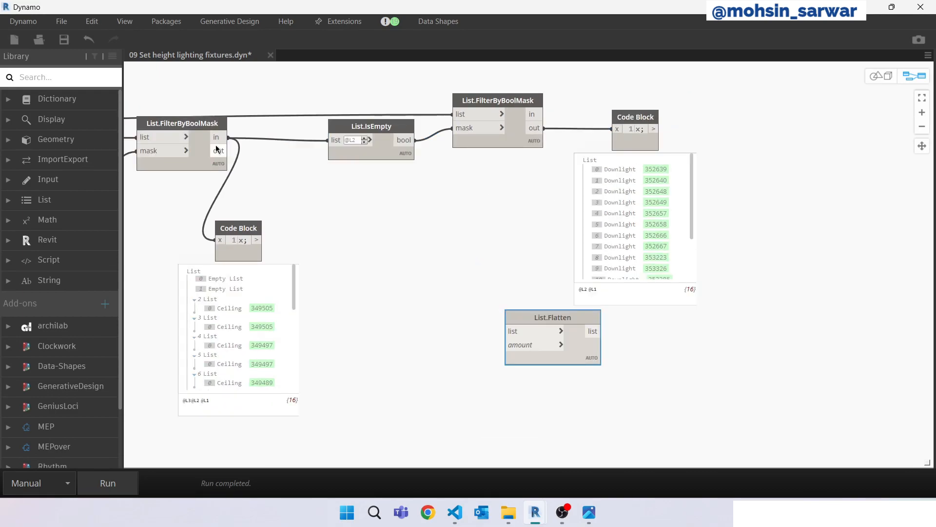
{"action": "left_click_drag", "start_coordinate": [551, 317], "coordinate": [564, 317]}
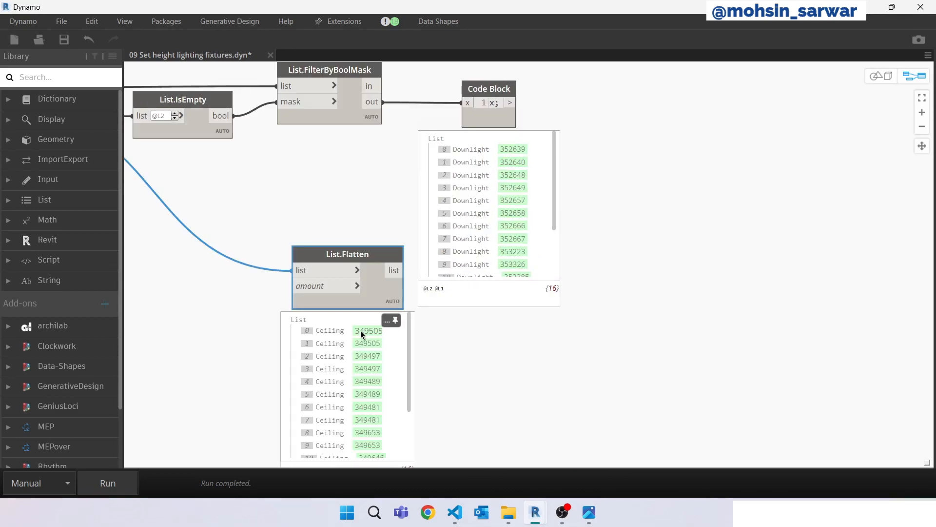
{"action": "mouse_move", "coordinate": [518, 179]}
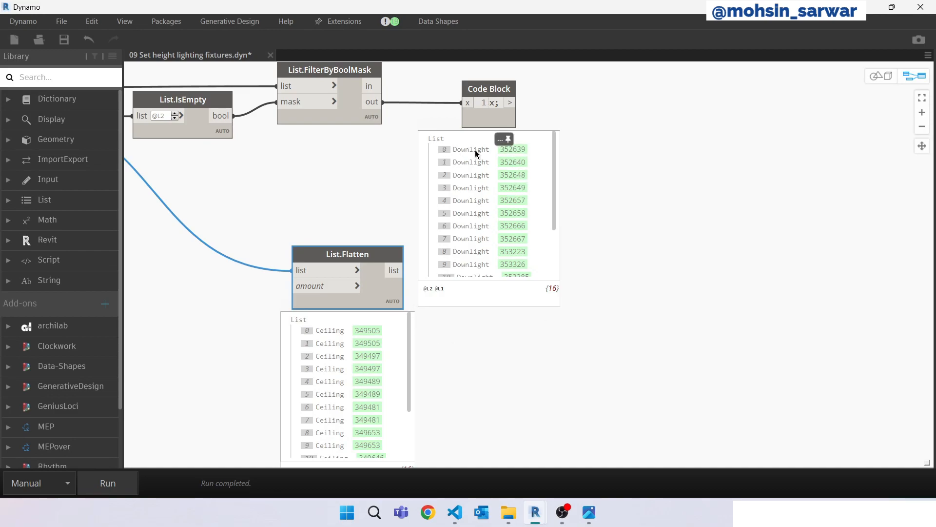
{"action": "mouse_move", "coordinate": [642, 200]}
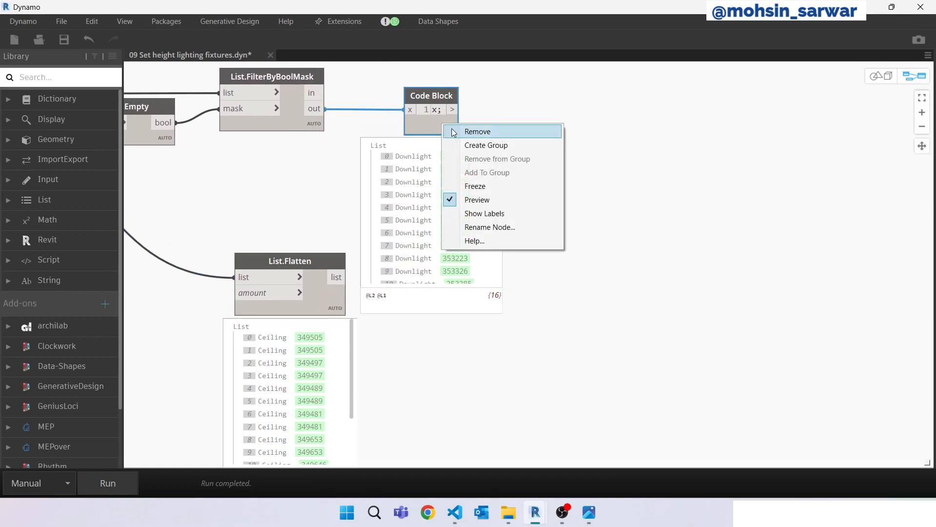
{"action": "left_click", "coordinate": [477, 131]}
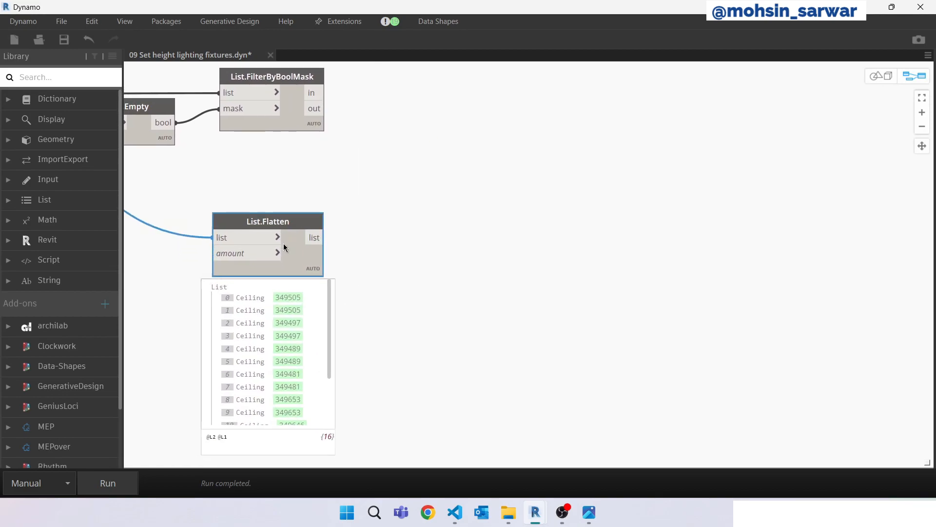
{"action": "right_click", "coordinate": [458, 148]}
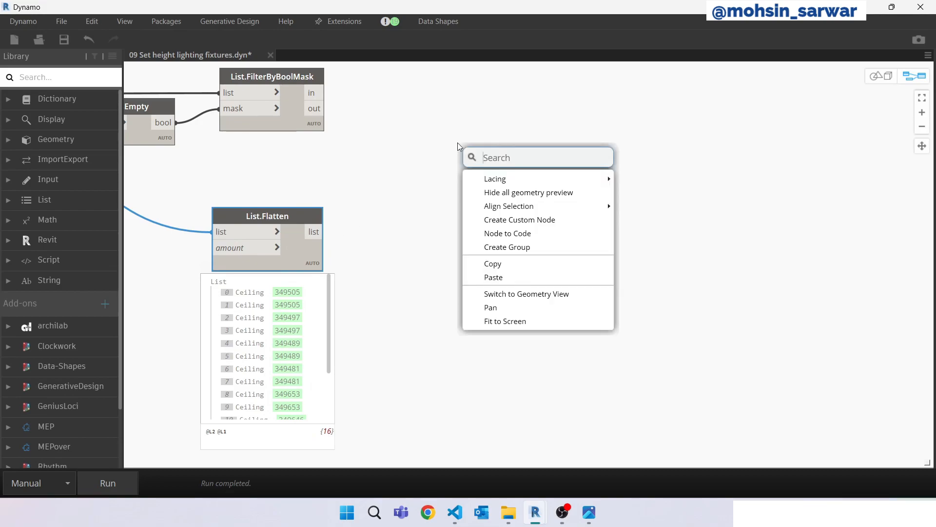
{"action": "left_click", "coordinate": [458, 118]}
{"action": "type", "text": "filtered_mep_fixtures;"}
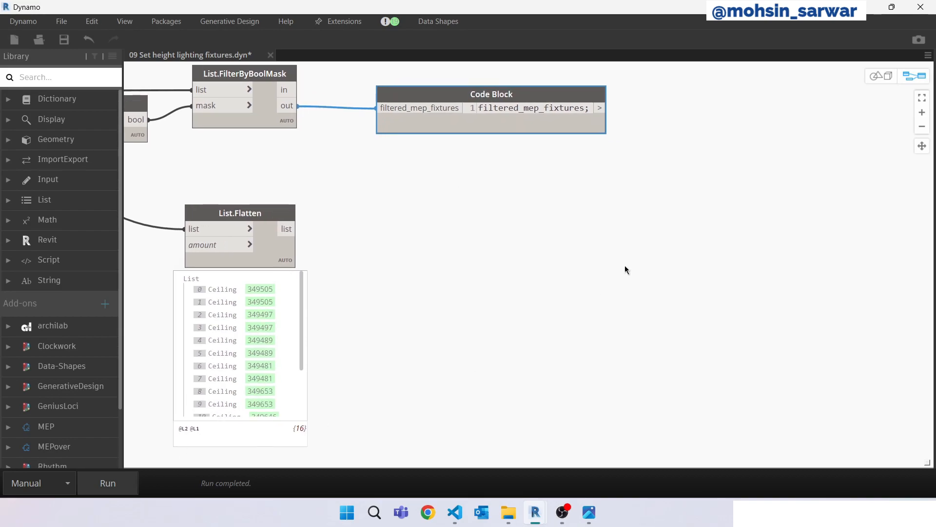
- Add Element.GetLocation for the fixtures and HostObject.BottomSurface for the flattened ceilings
{"action": "type", "text": "getl"}
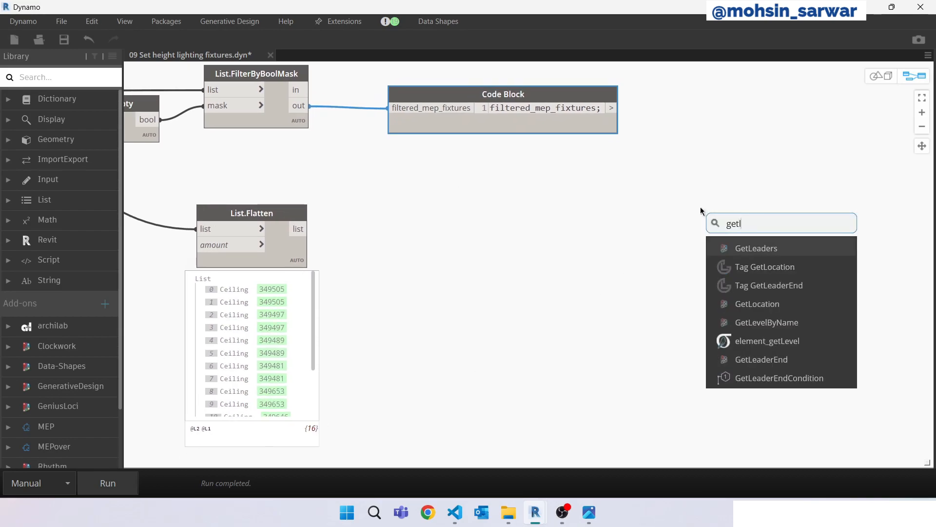
{"action": "left_click", "coordinate": [757, 304]}
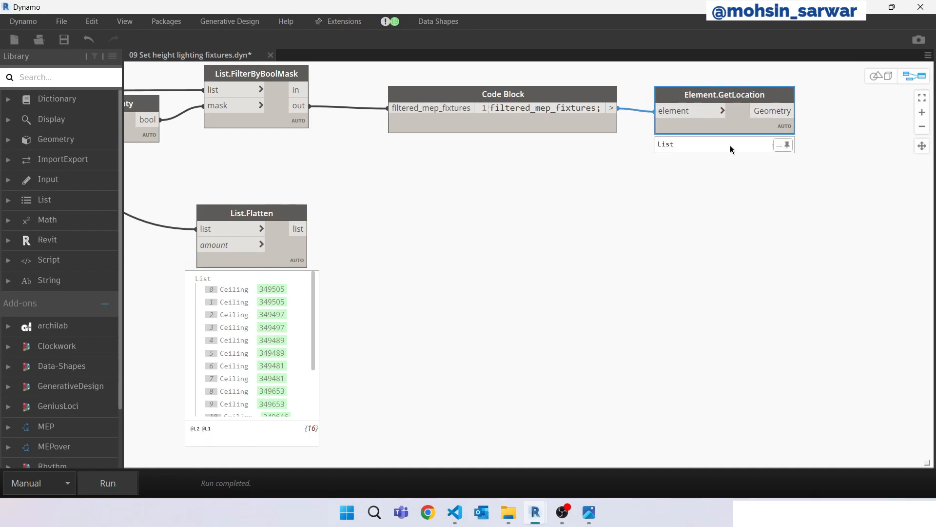
{"action": "right_click", "coordinate": [446, 251]}
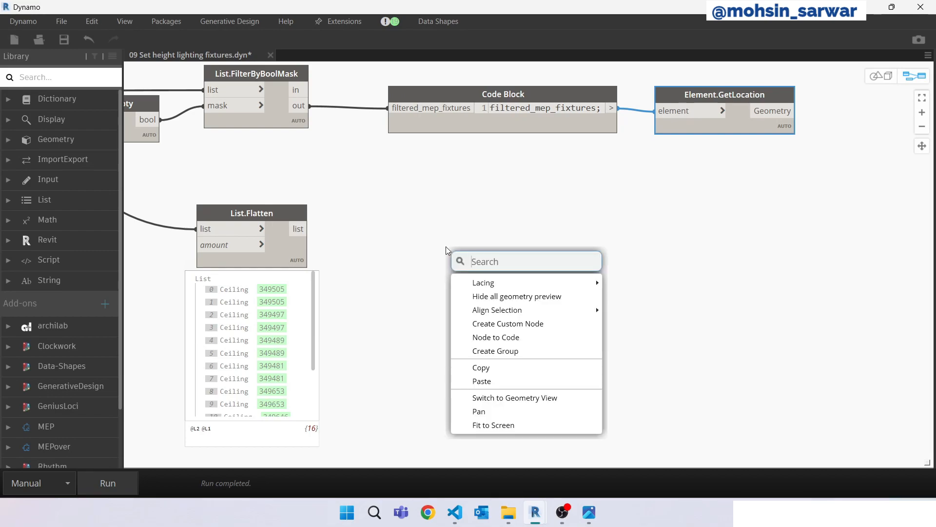
{"action": "type", "text": "bottom"}
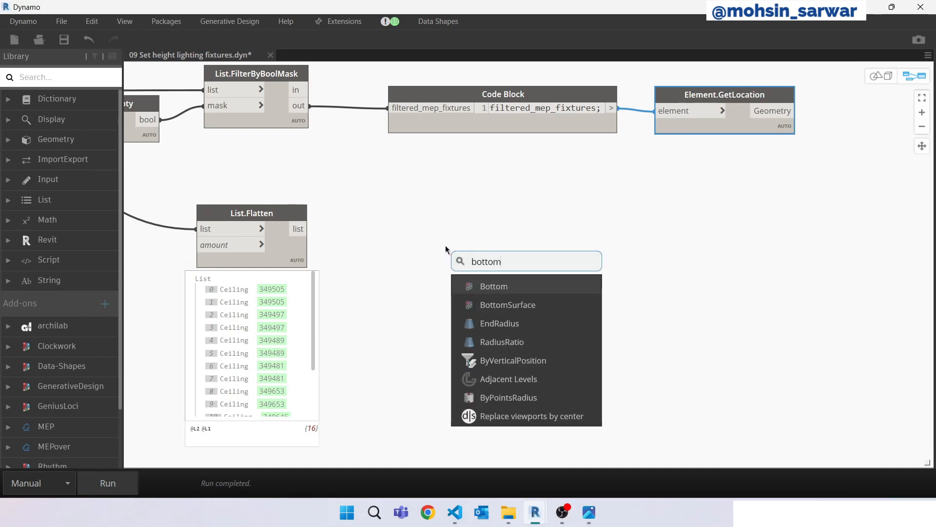
{"action": "mouse_move", "coordinate": [493, 309]}
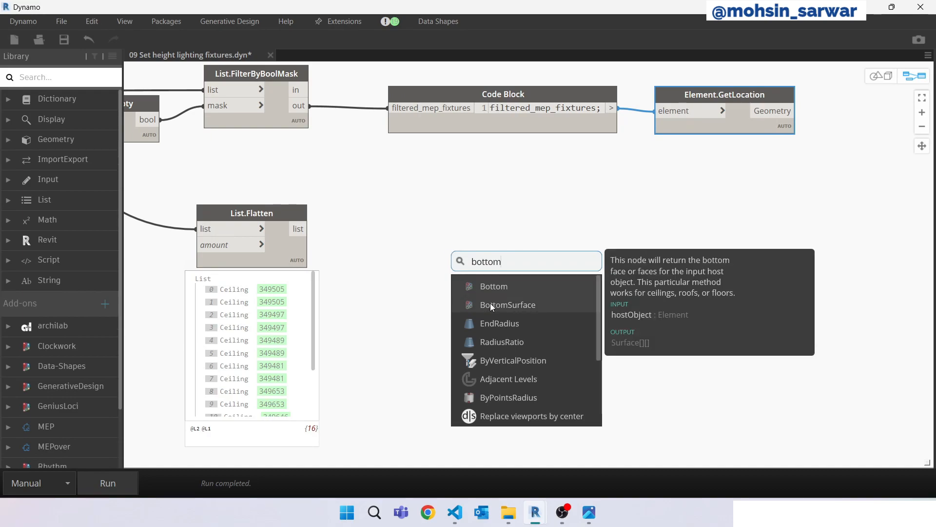
{"action": "scroll", "scroll_direction": "down", "scroll_amount": 3}
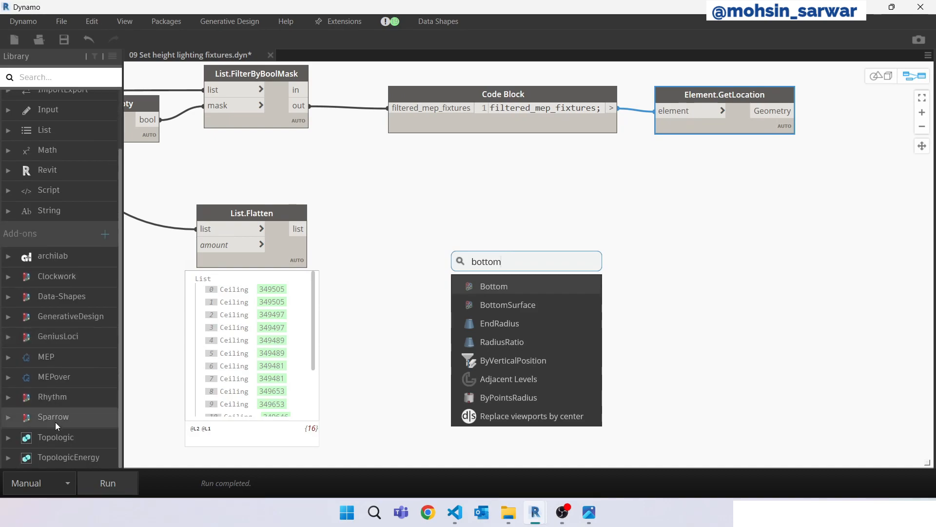
{"action": "mouse_move", "coordinate": [564, 321]}
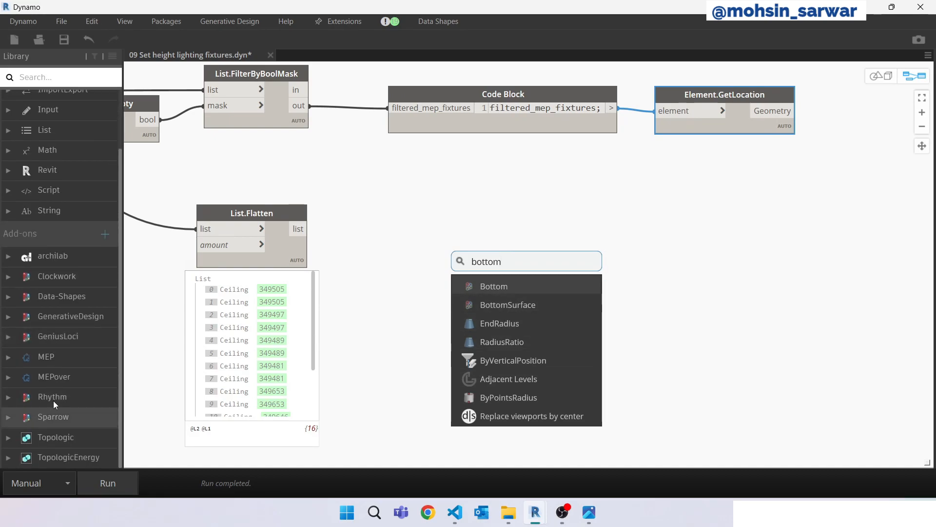
{"action": "mouse_move", "coordinate": [500, 308]}
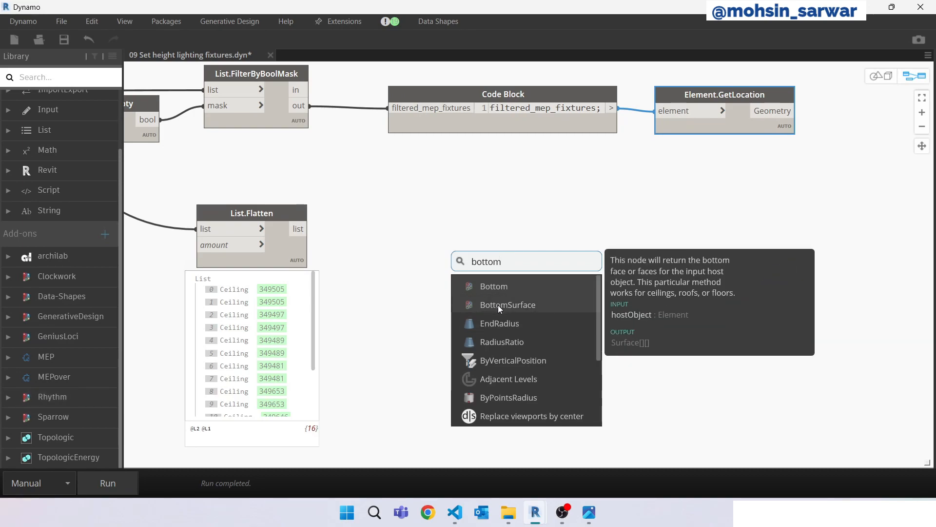
{"action": "left_click", "coordinate": [508, 304]}
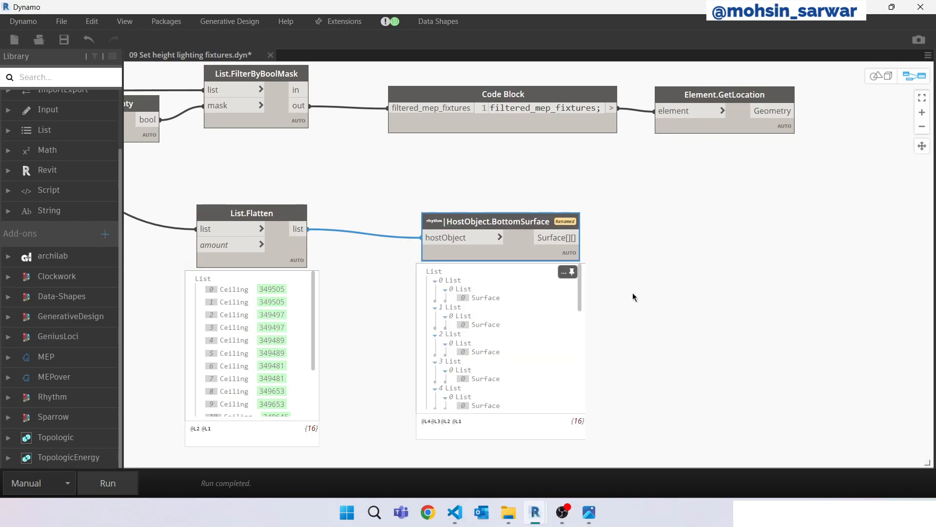
{"action": "type", "text": "fla"}
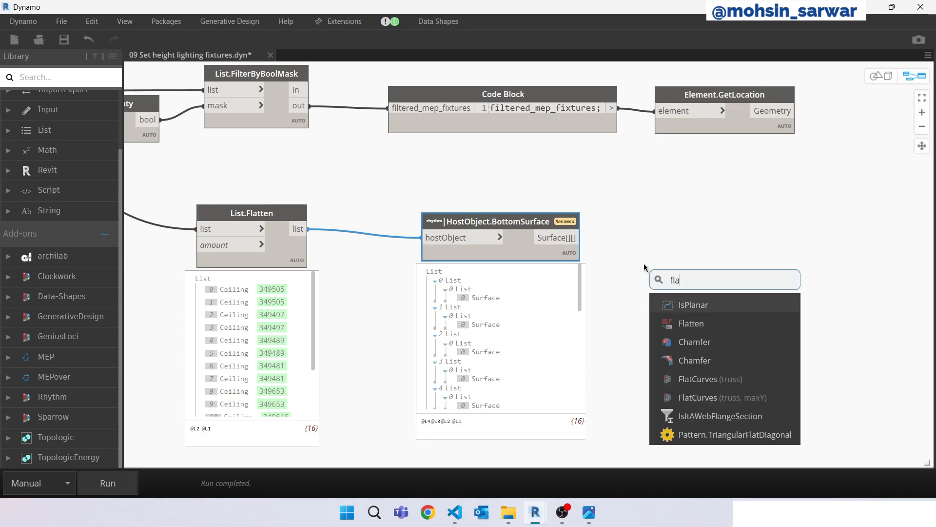
- Flatten the 16 bottom surfaces into Surface.PointAtParameter and hide the location points preview
{"action": "left_click", "coordinate": [691, 324]}
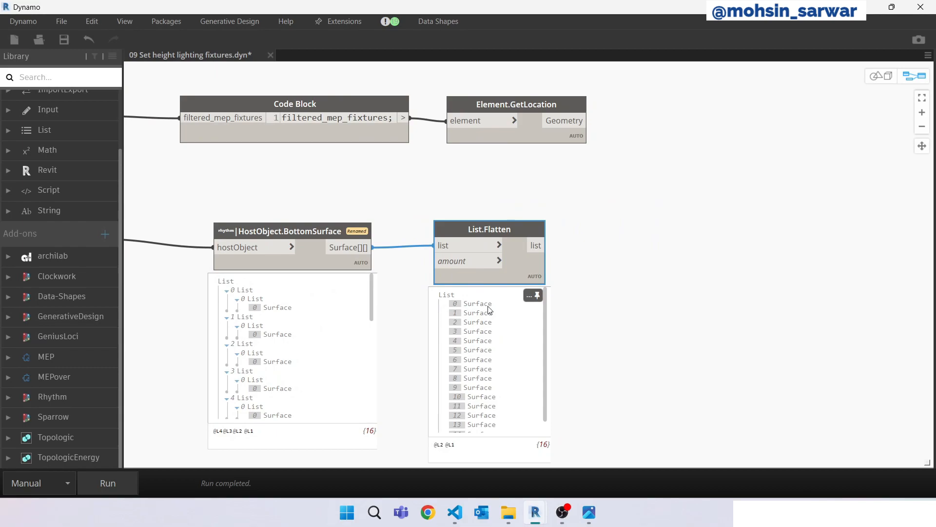
{"action": "right_click", "coordinate": [675, 262]}
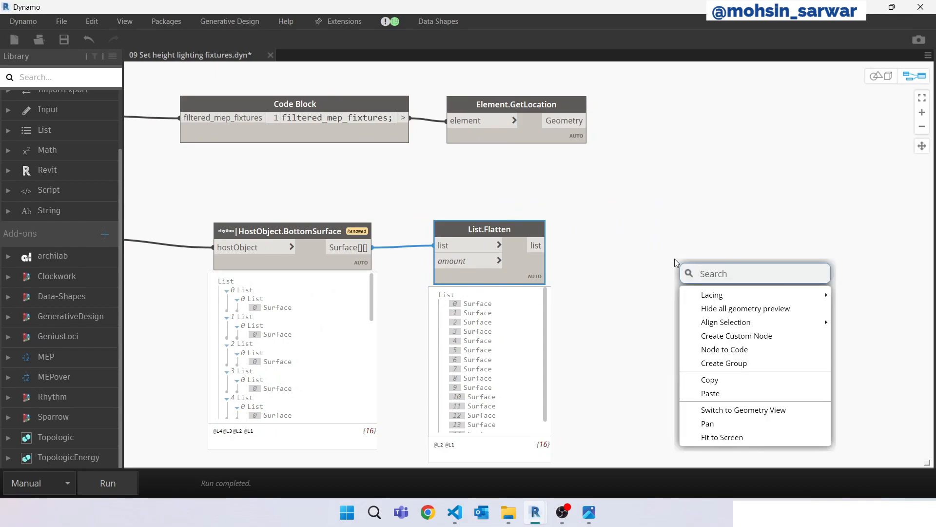
{"action": "type", "text": "poi"}
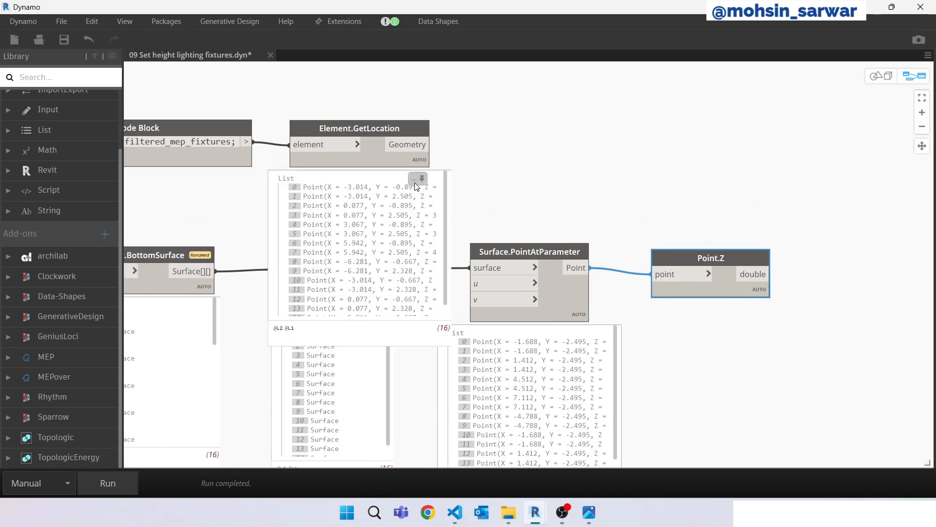
{"action": "left_click", "coordinate": [425, 178]}
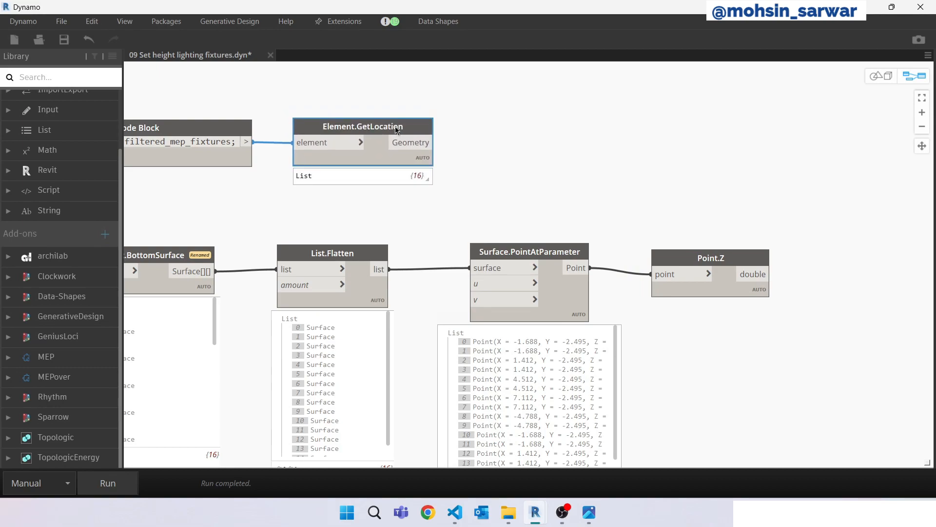
{"action": "right_click", "coordinate": [511, 135]}
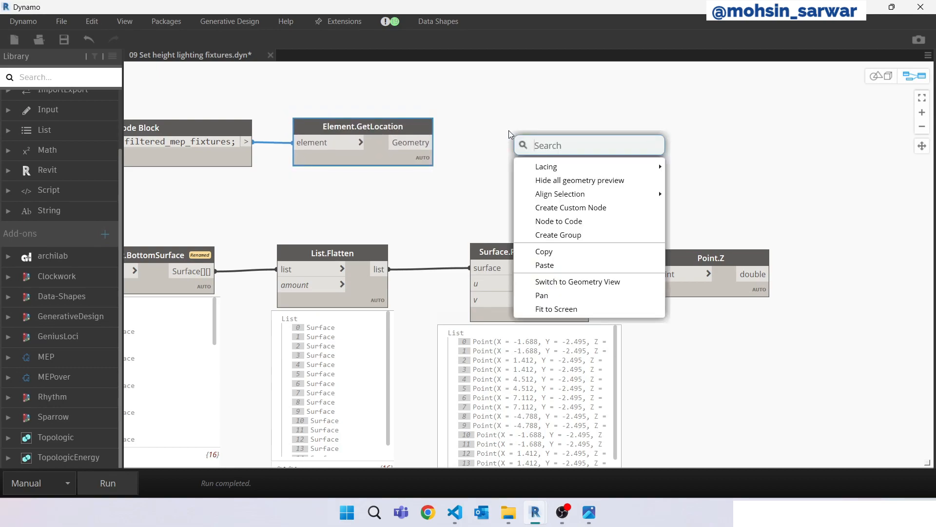
- Combine Point.X, Point.Y and ceiling Z in Point.ByCoordinates and run for 16 points
{"action": "type", "text": ".x"}
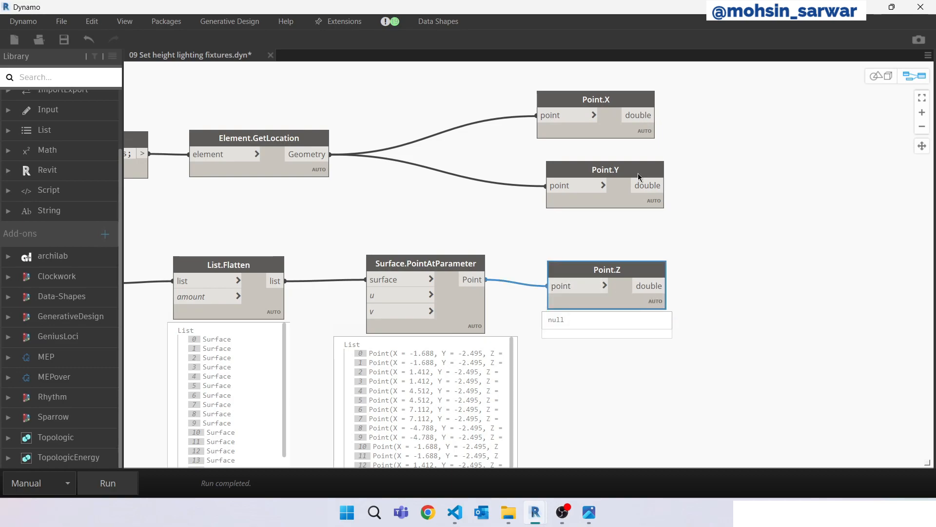
{"action": "mouse_move", "coordinate": [629, 301]}
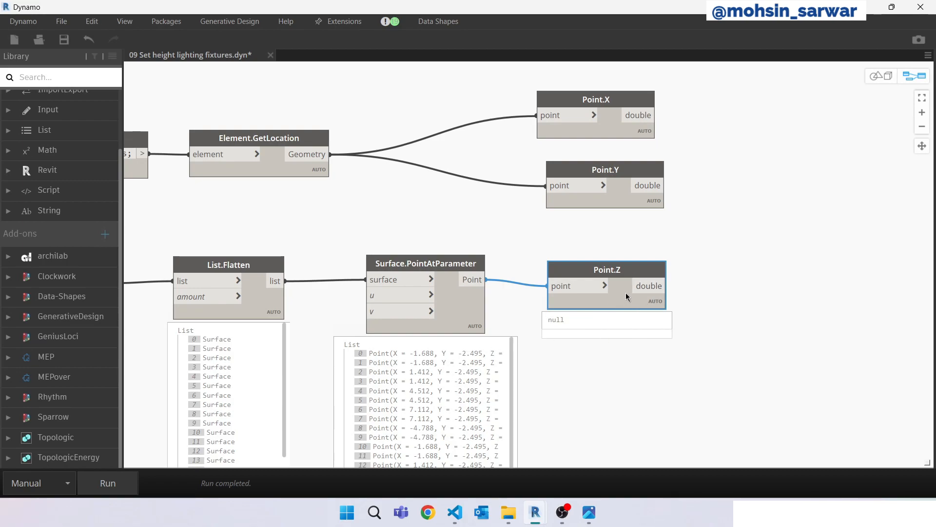
{"action": "mouse_move", "coordinate": [225, 349]}
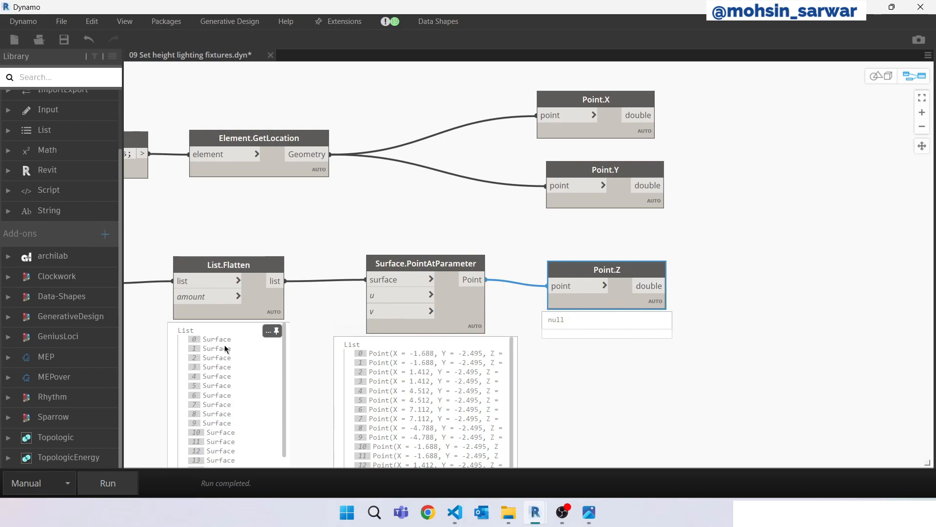
{"action": "mouse_move", "coordinate": [362, 322]}
{"action": "type", "text": "po"}
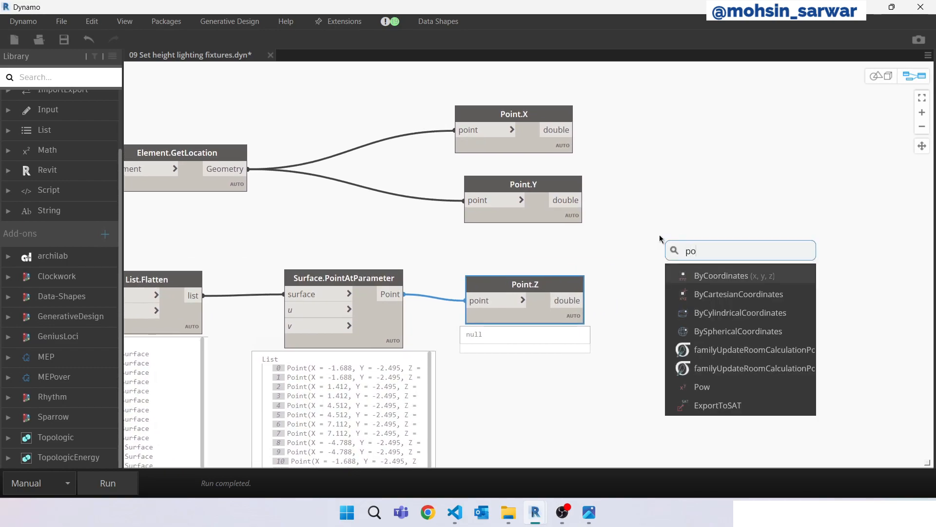
{"action": "left_click", "coordinate": [720, 276]}
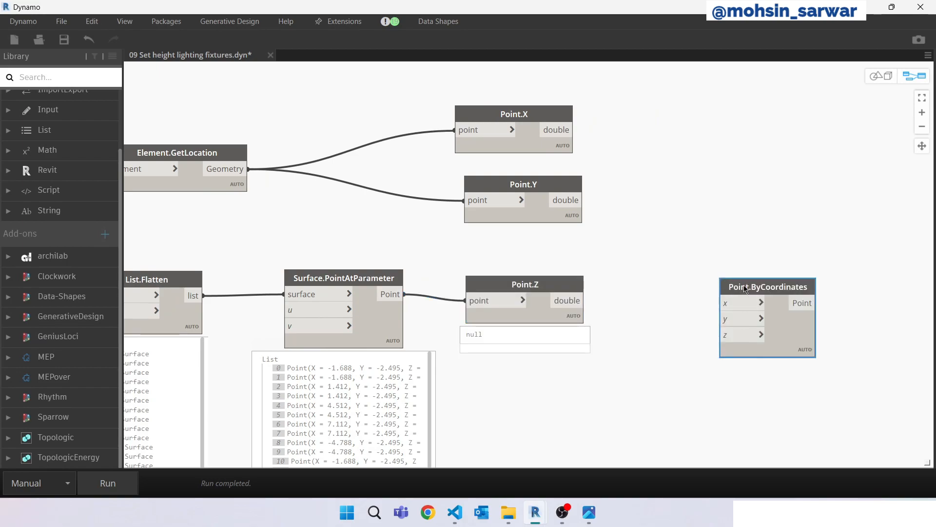
{"action": "left_click_drag", "start_coordinate": [767, 287], "coordinate": [706, 189]}
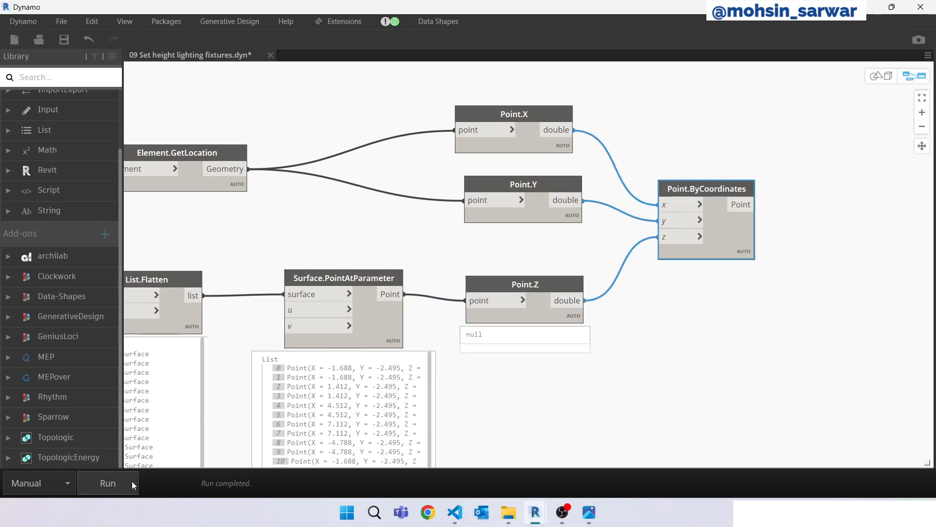
{"action": "left_click", "coordinate": [107, 483]}
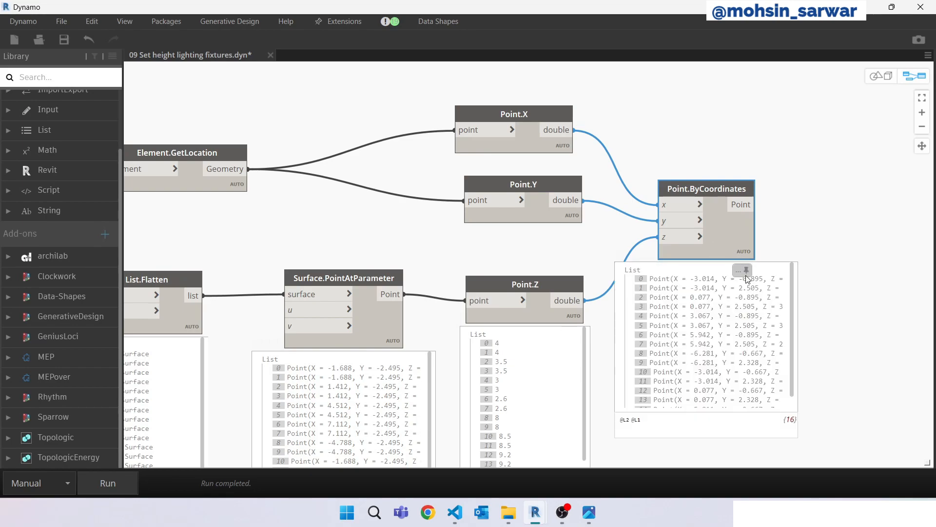
{"action": "mouse_move", "coordinate": [817, 300]}
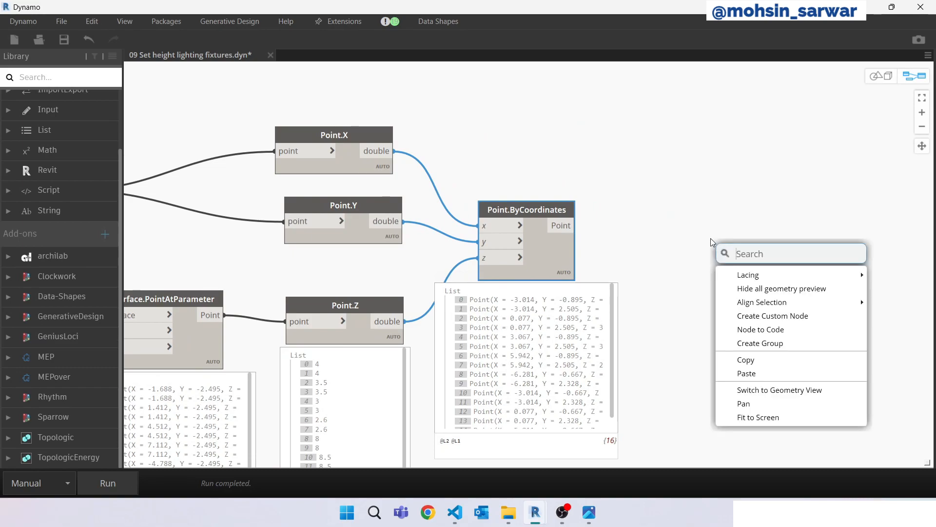
- Select a downlight in Revit's 3D view showing 3.0 elevation from Level 1
{"action": "type", "text": "set"}
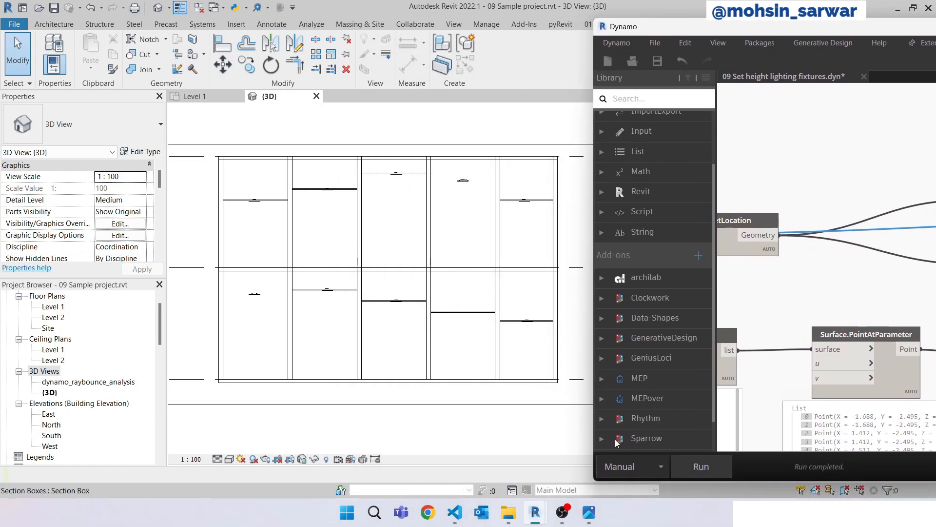
{"action": "mouse_move", "coordinate": [318, 284]}
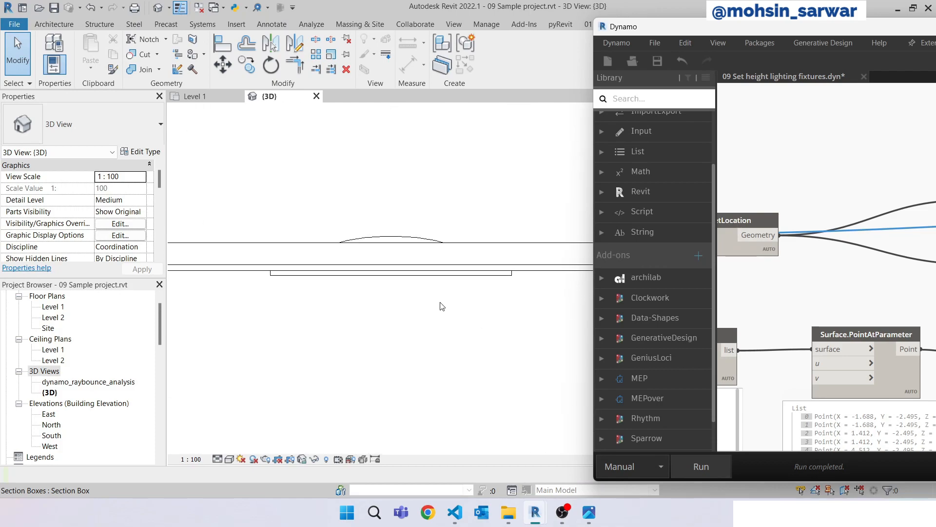
{"action": "left_click", "coordinate": [391, 273]}
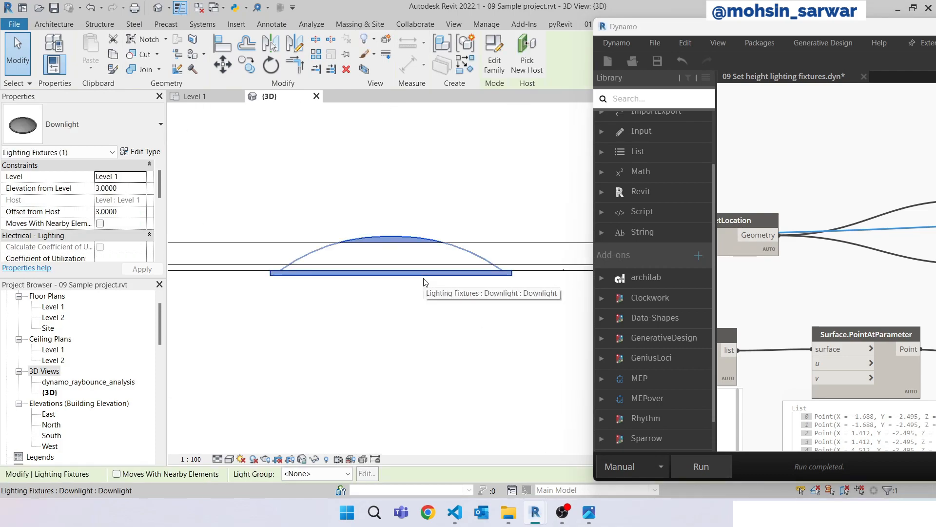
{"action": "mouse_move", "coordinate": [324, 271]}
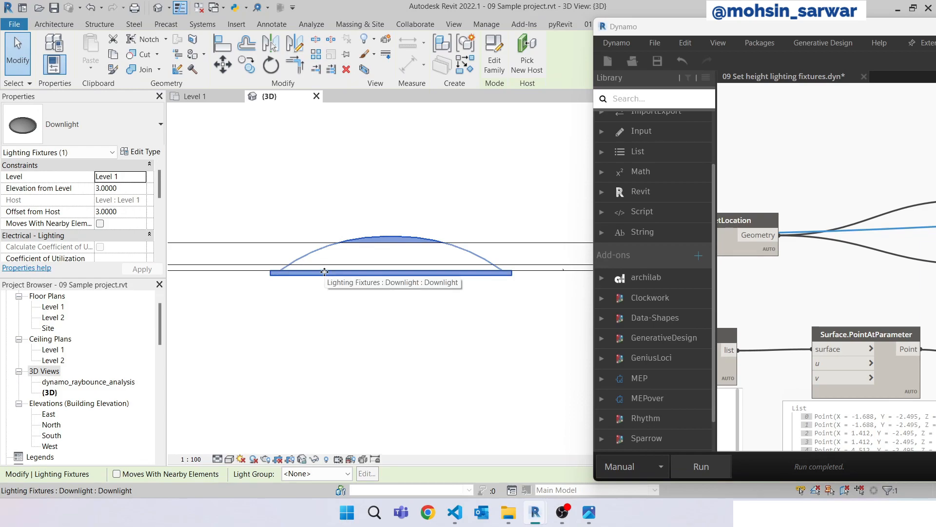